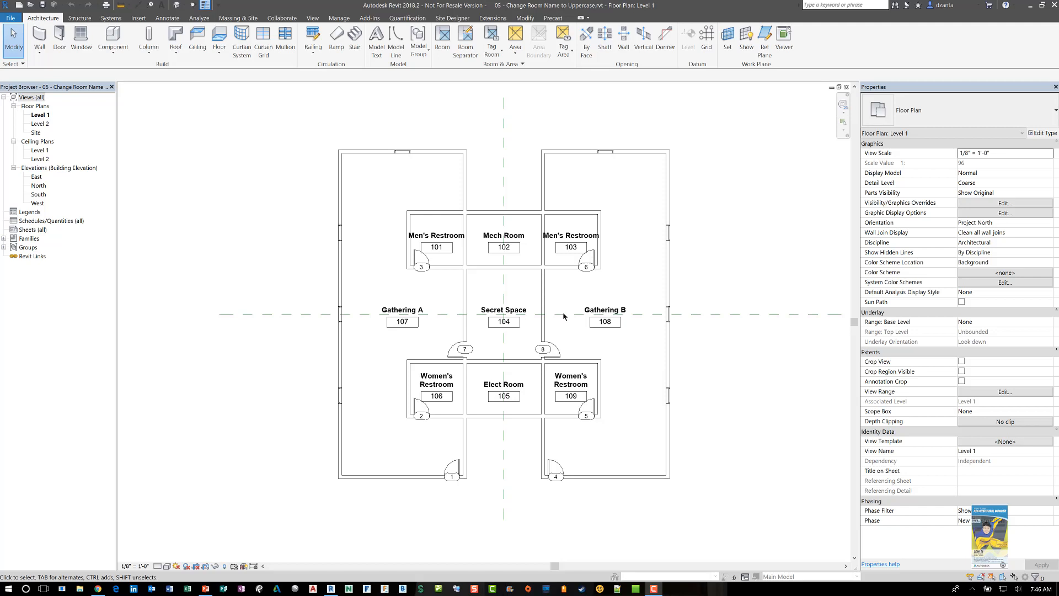
mouse_move(553, 312)
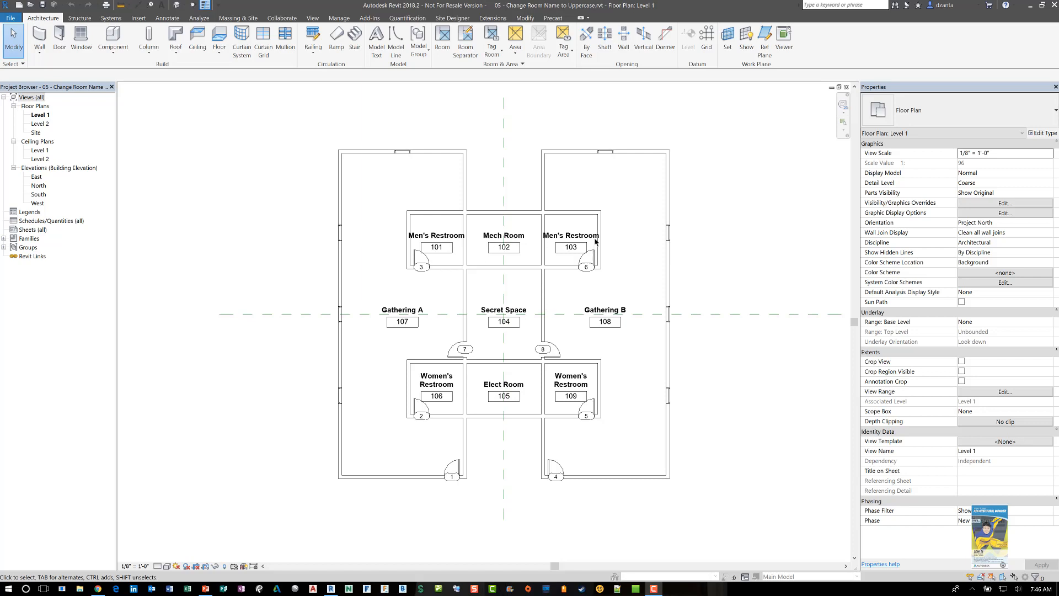
mouse_move(595, 241)
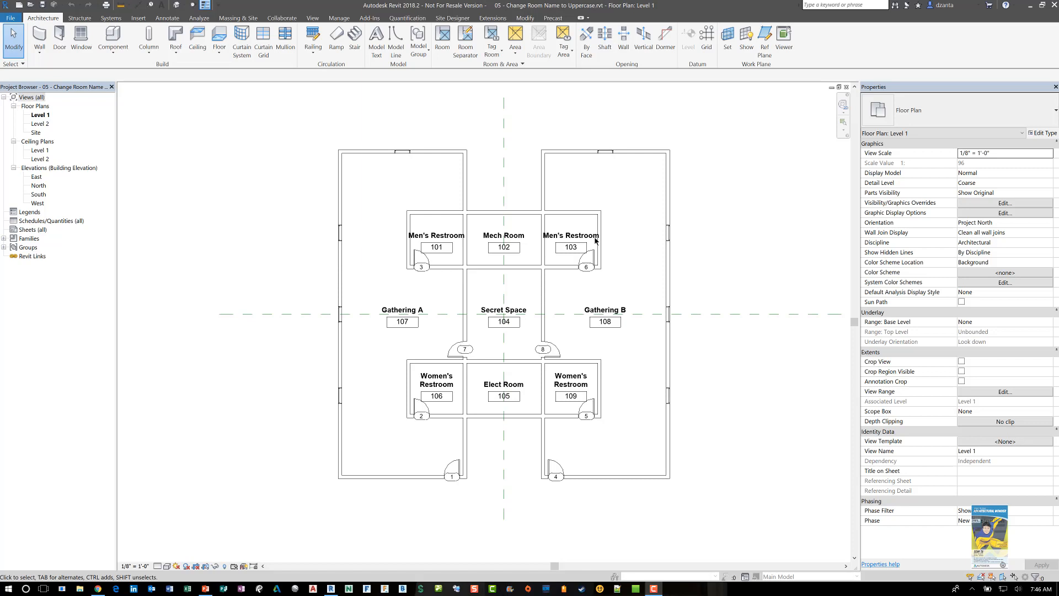
mouse_move(541, 337)
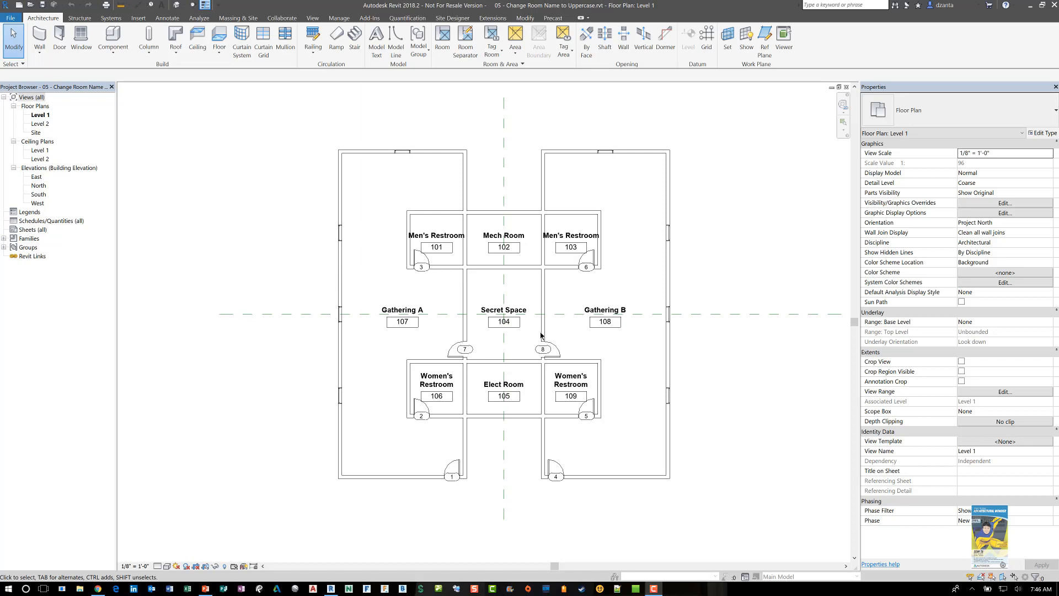
mouse_move(573, 351)
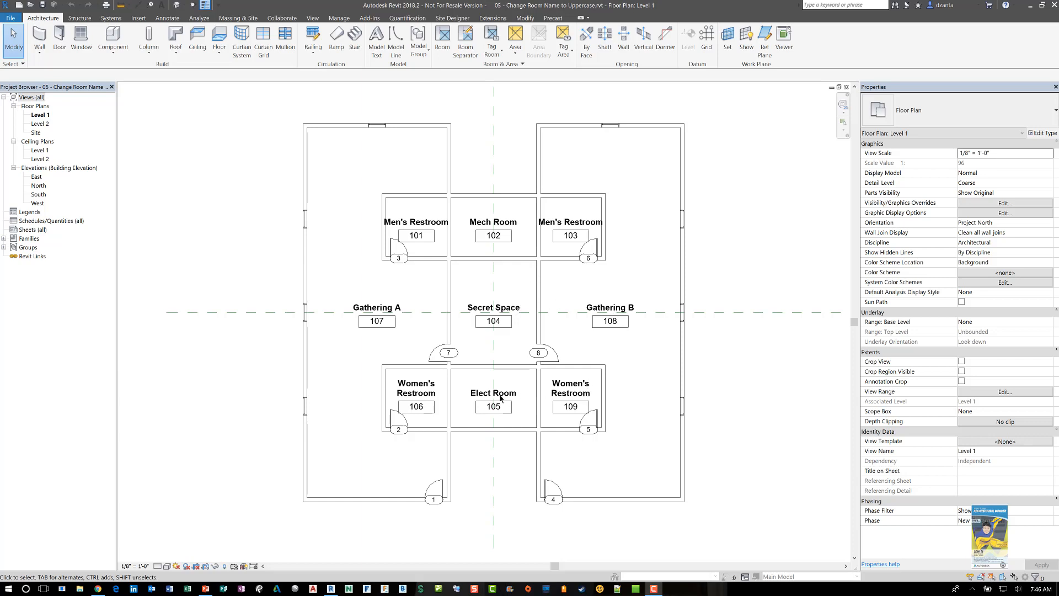
mouse_move(515, 392)
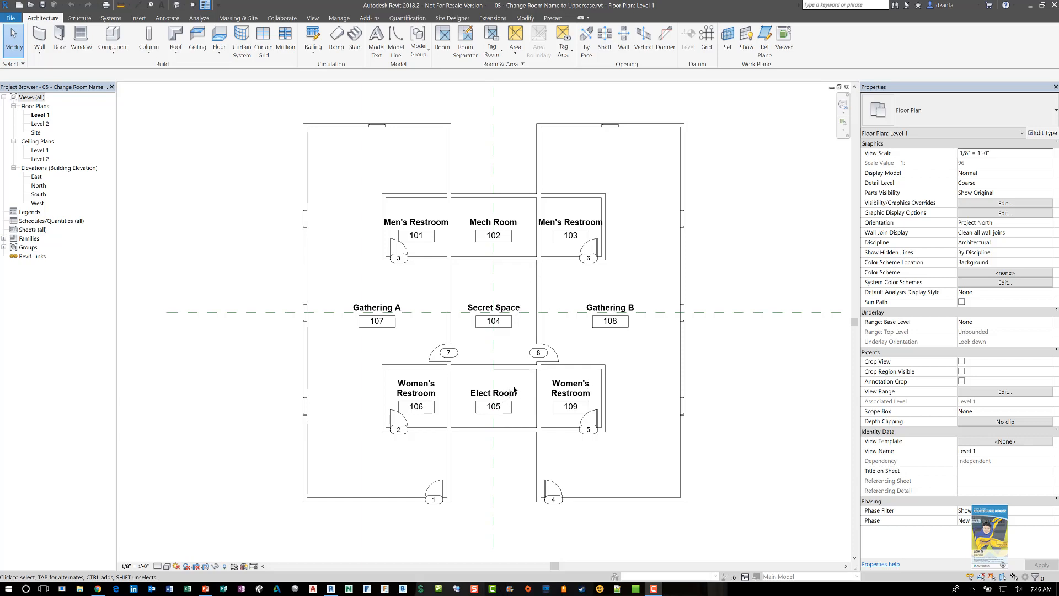
mouse_move(353, 206)
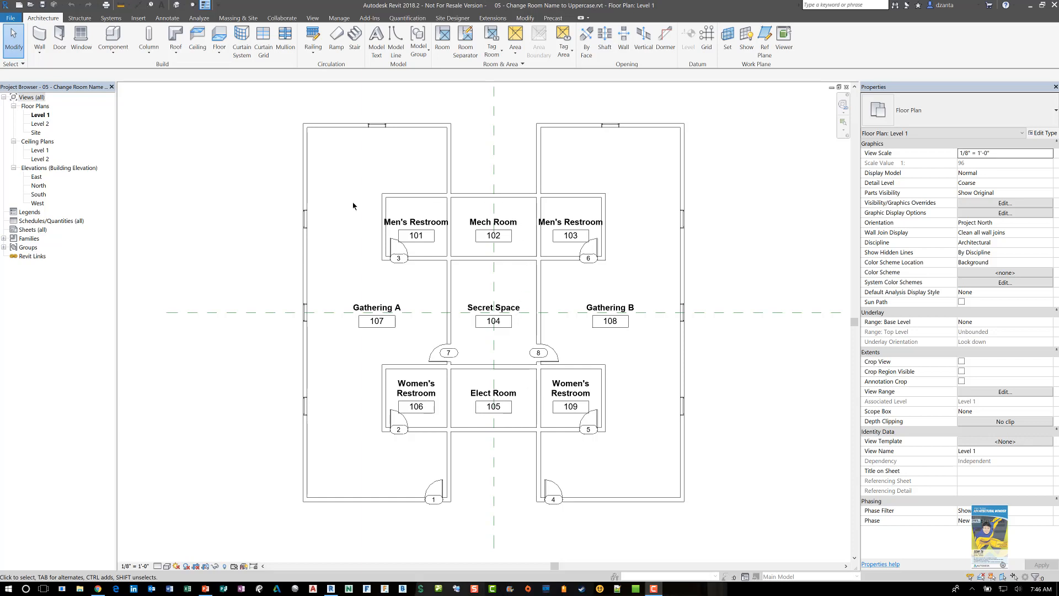
mouse_move(397, 336)
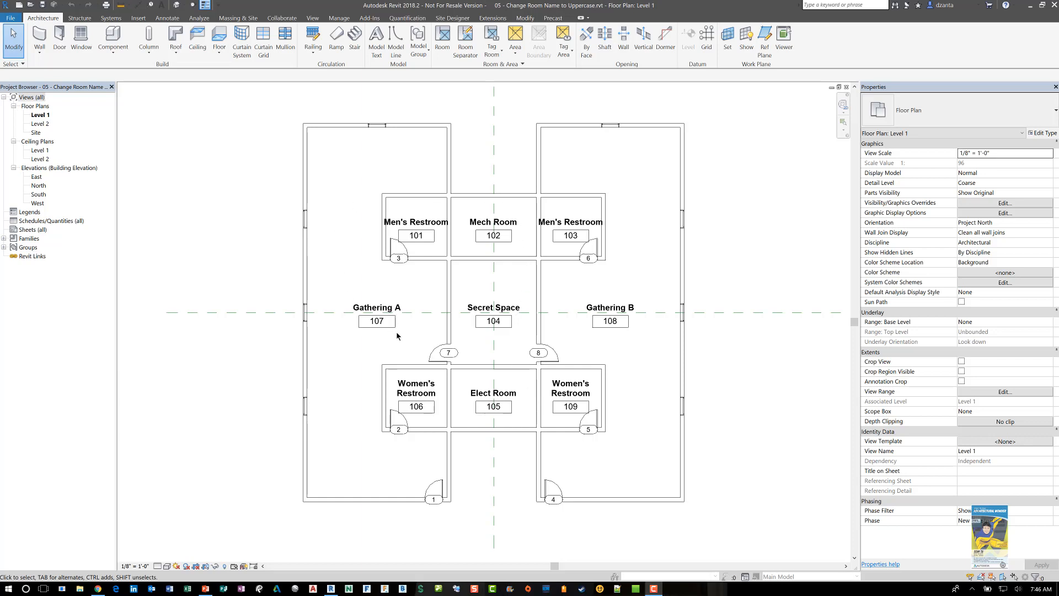
mouse_move(410, 346)
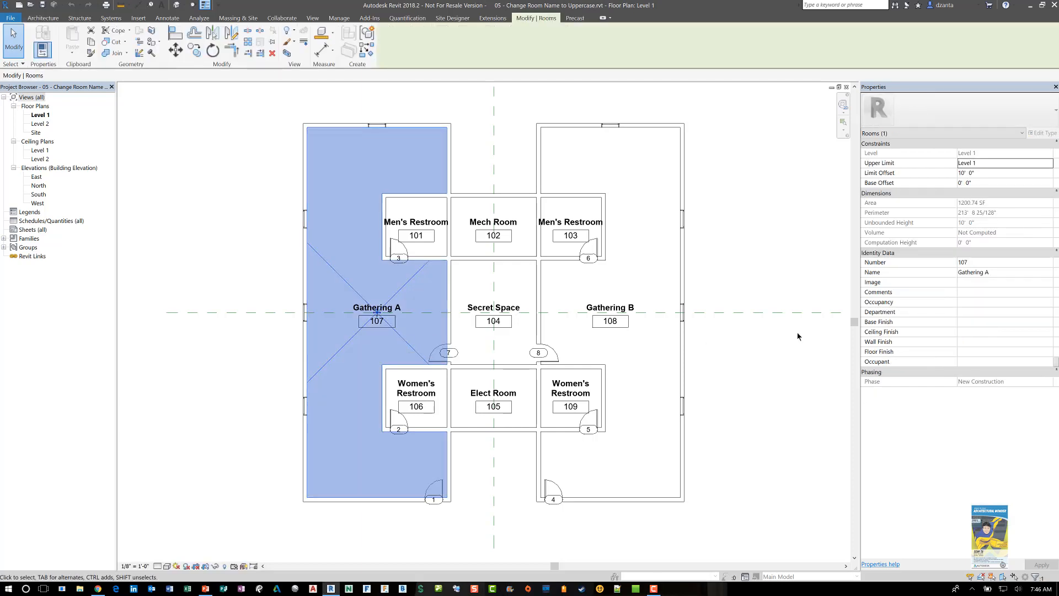
Select the Gathering A room, then switch to the Manage tab's visual programming tools.
click(993, 271)
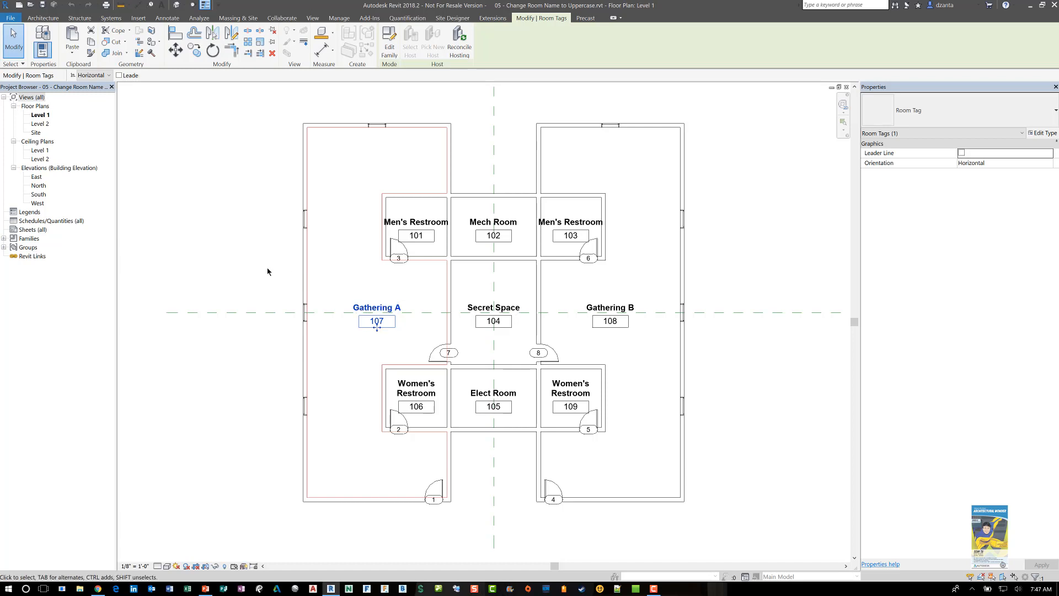
mouse_move(225, 196)
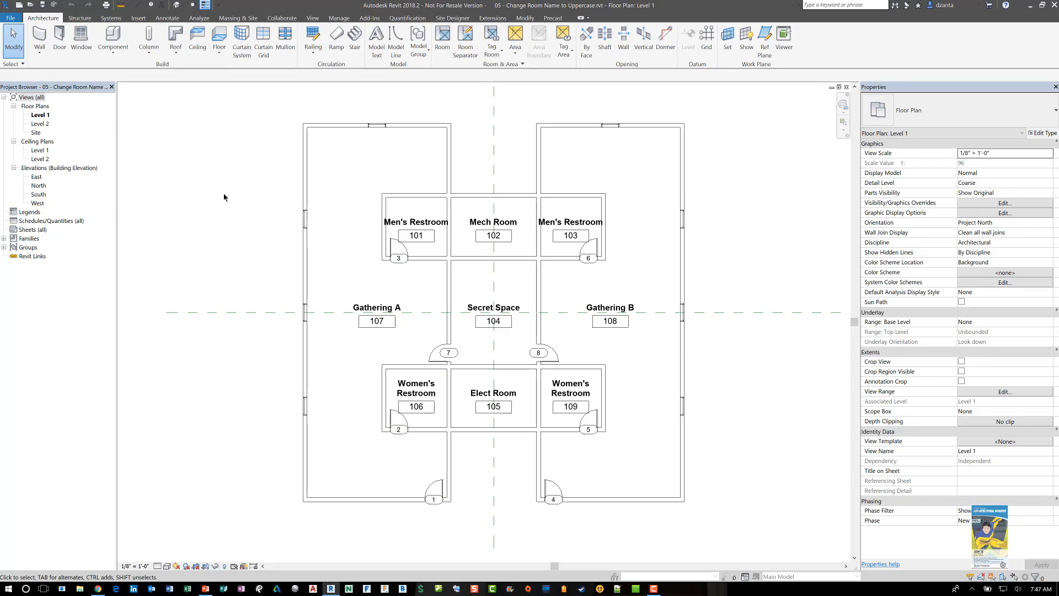
mouse_move(240, 127)
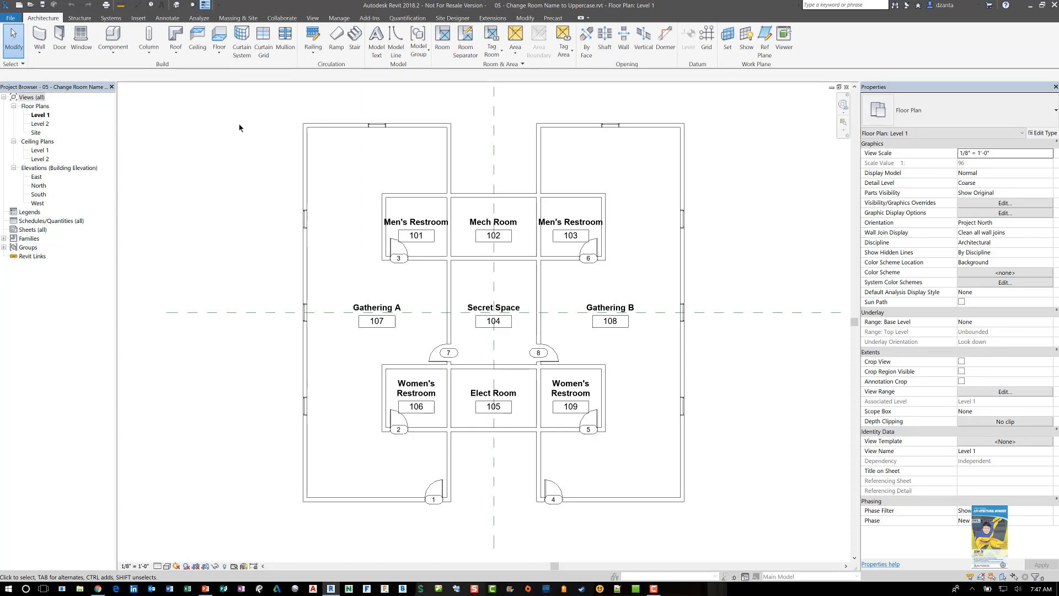
mouse_move(332, 84)
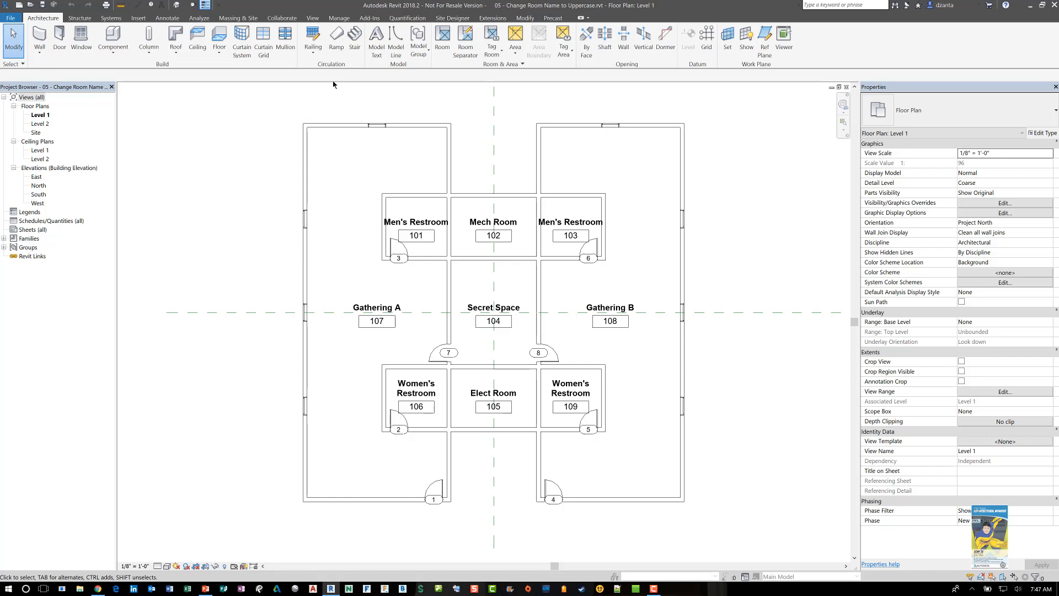
mouse_move(340, 18)
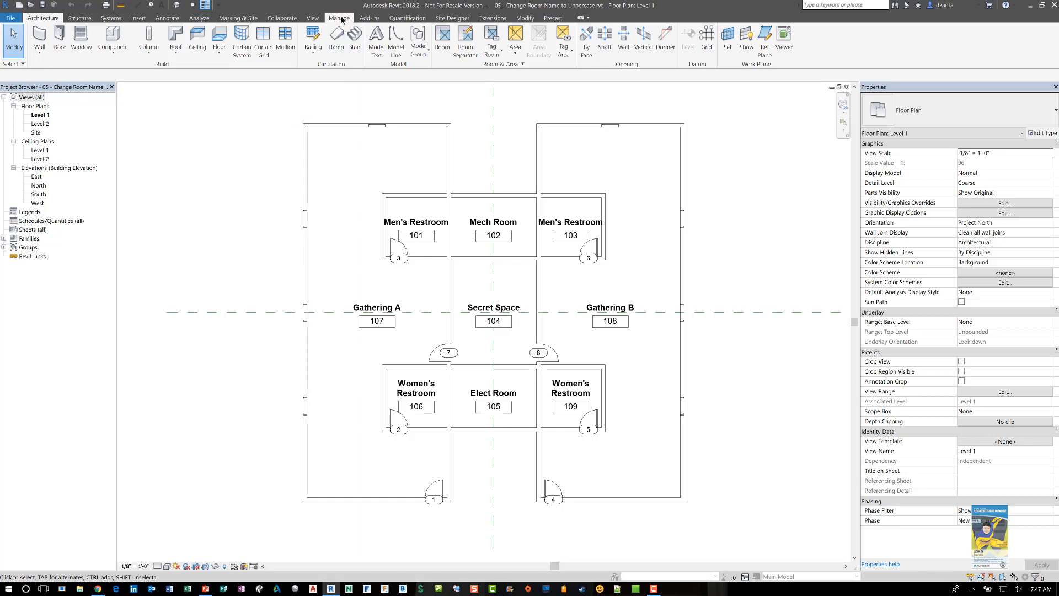
click(340, 18)
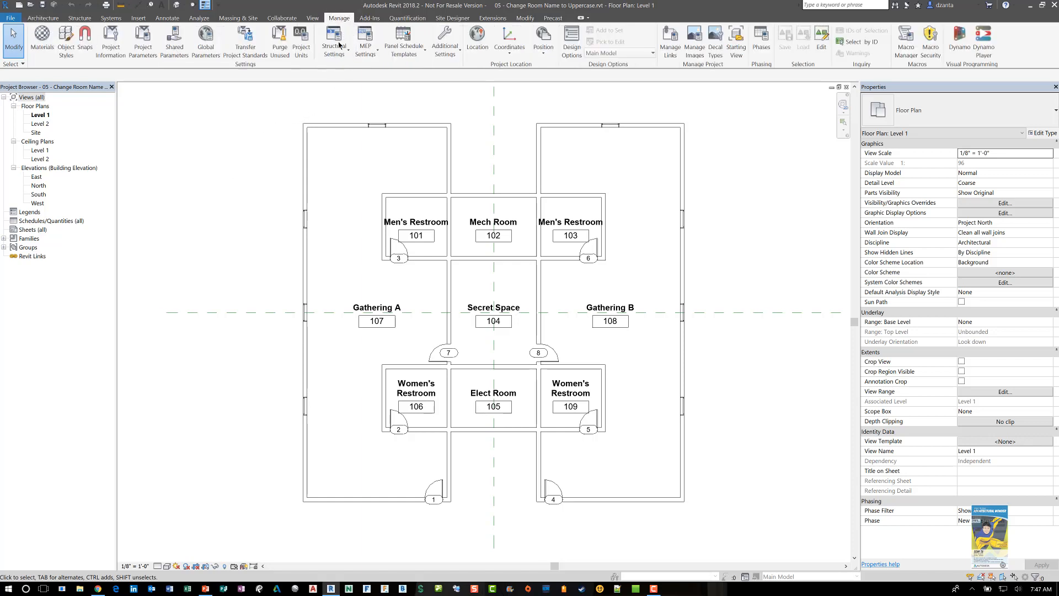
mouse_move(959, 39)
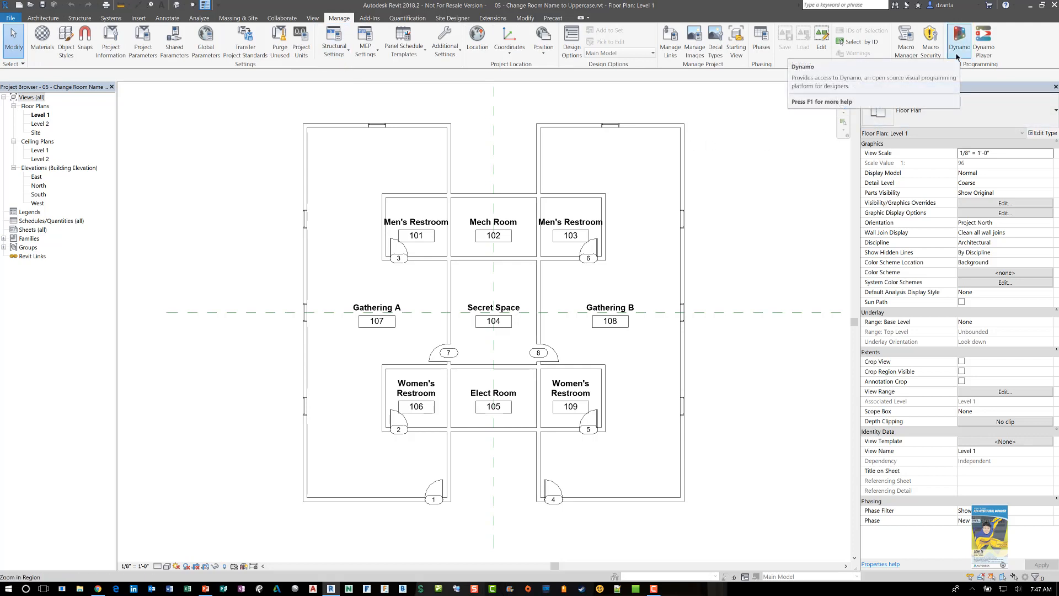
mouse_move(984, 39)
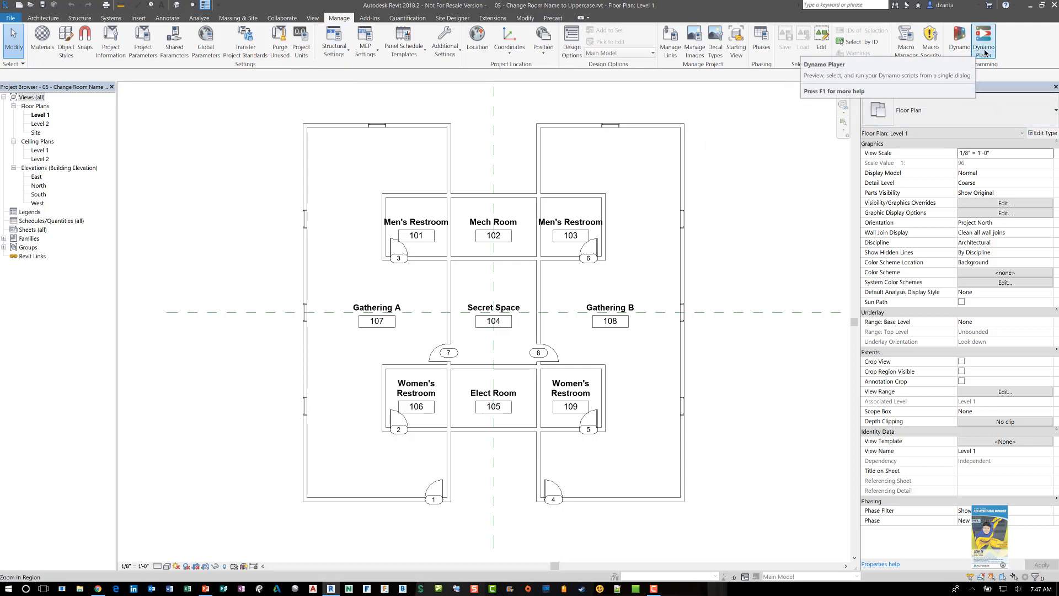
mouse_move(973, 55)
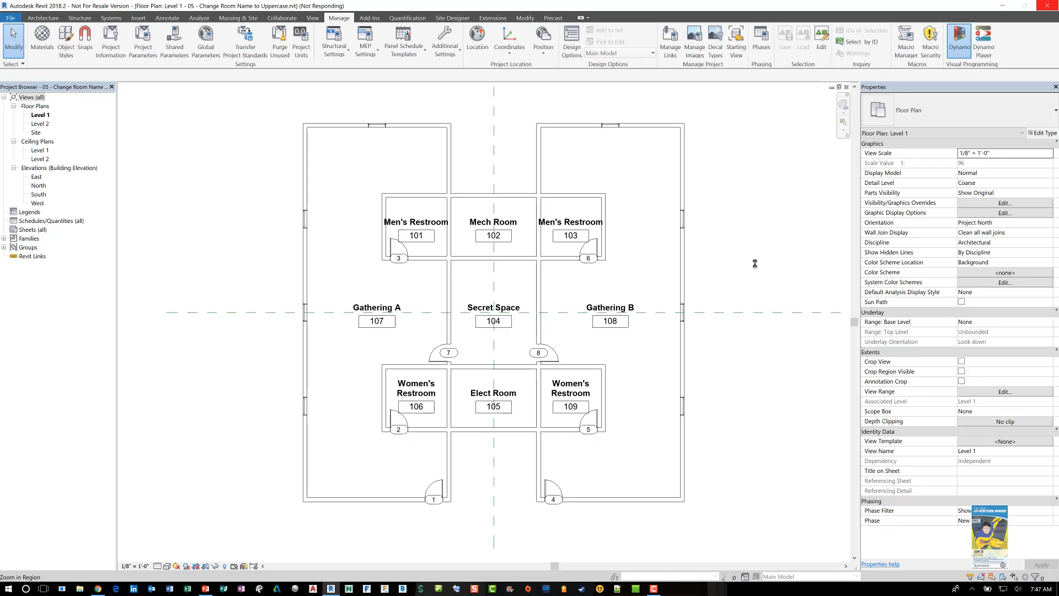
mouse_move(740, 275)
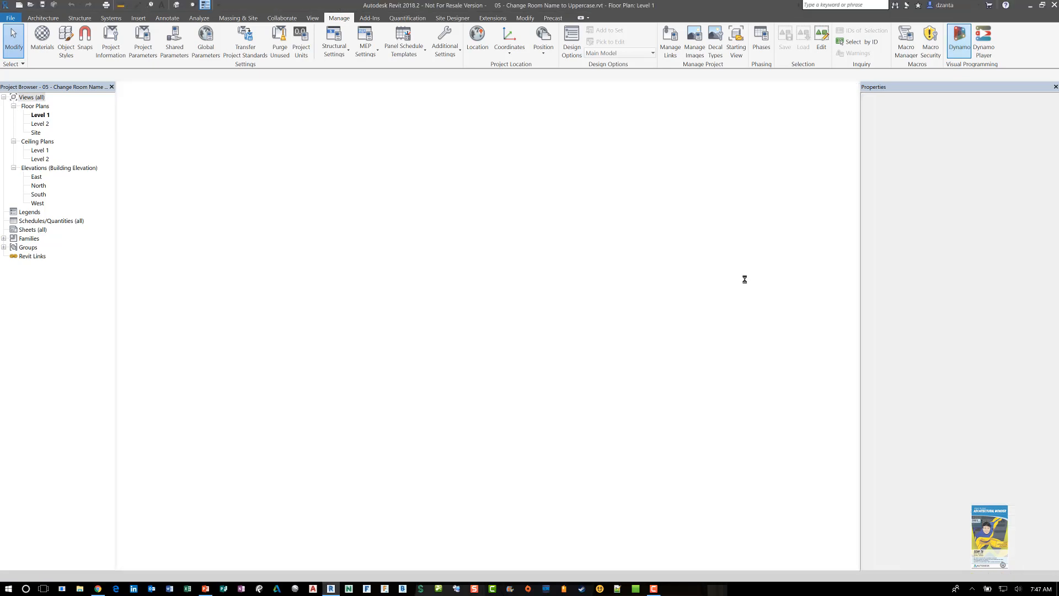
Launch Dynamo and open '05 - Change Room Name To All Upper Case.dyn'.
click(959, 39)
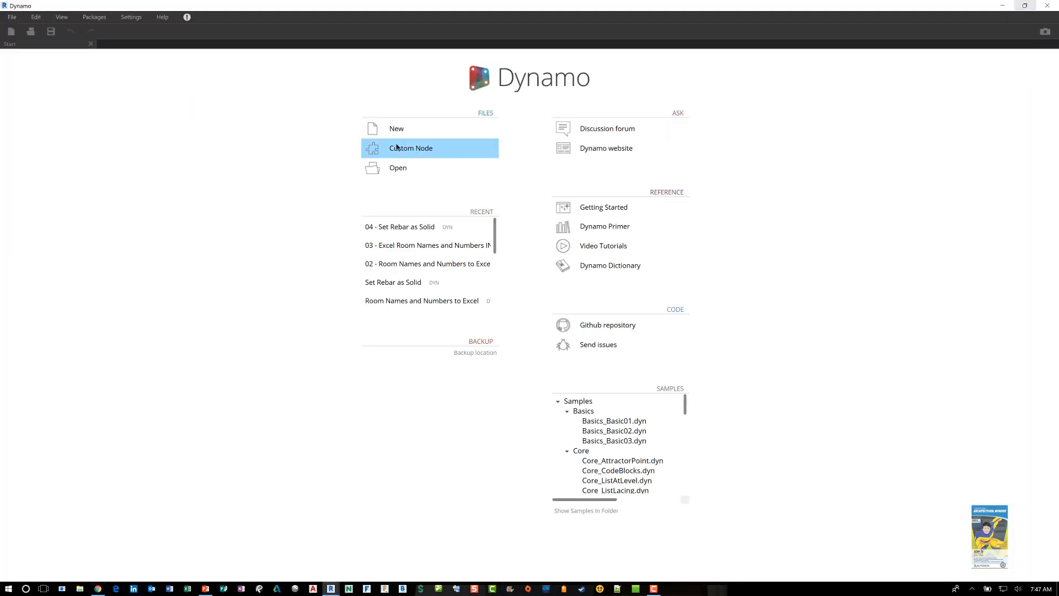
click(398, 168)
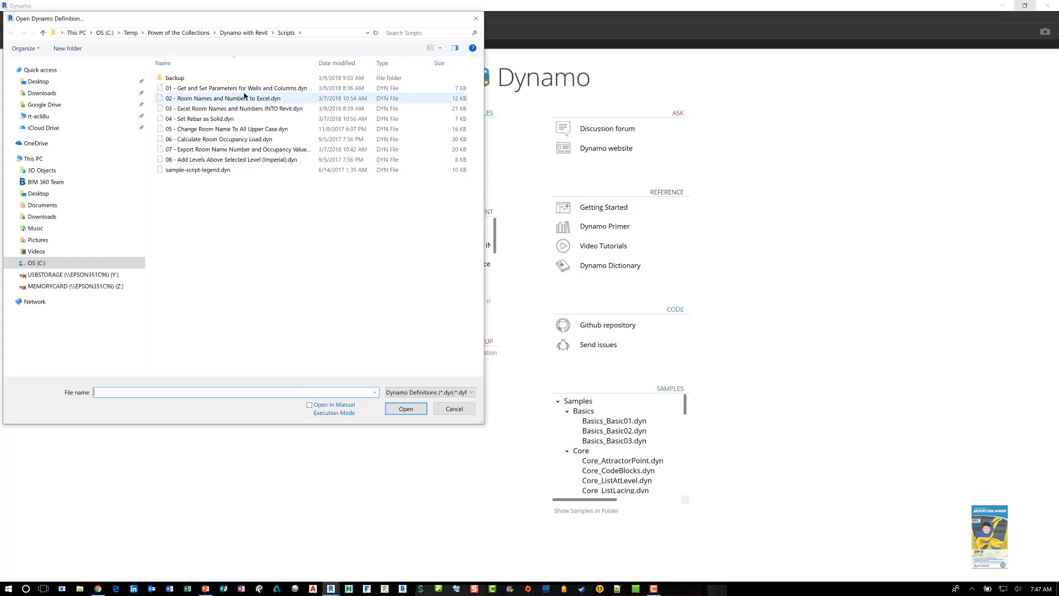
click(227, 129)
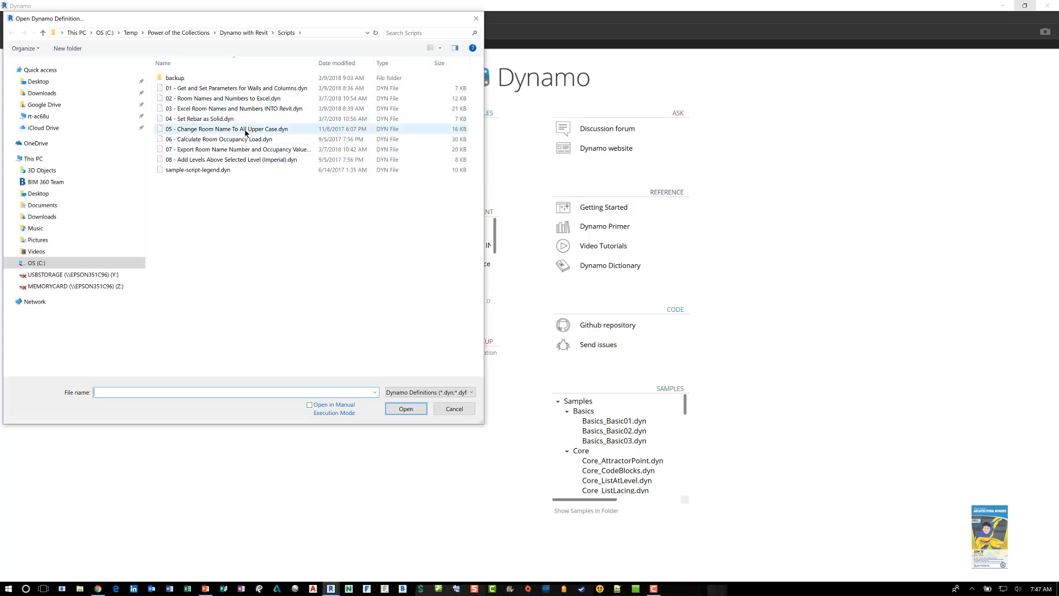
click(226, 128)
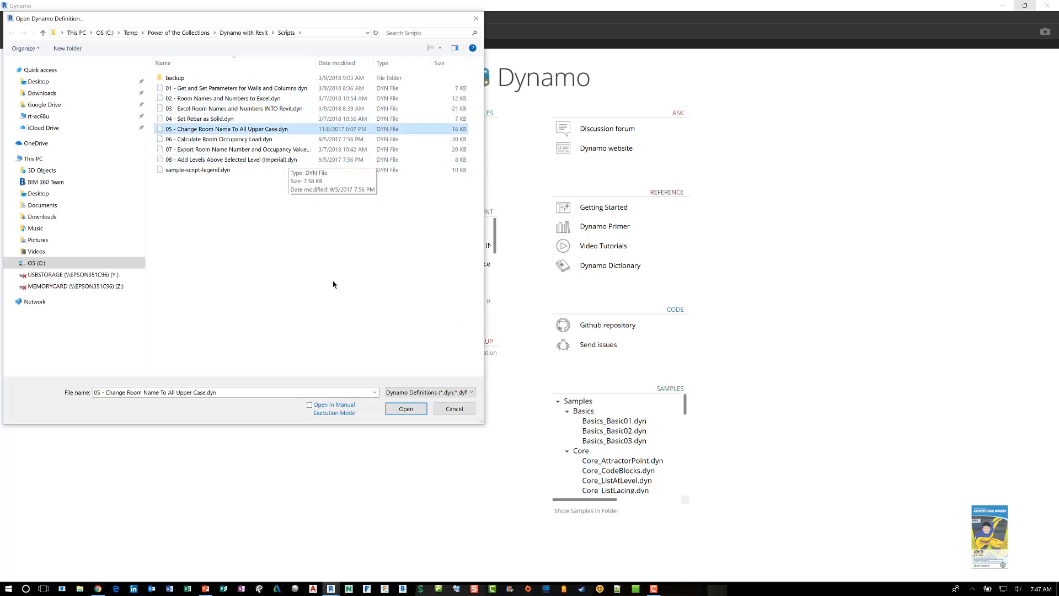
click(454, 409)
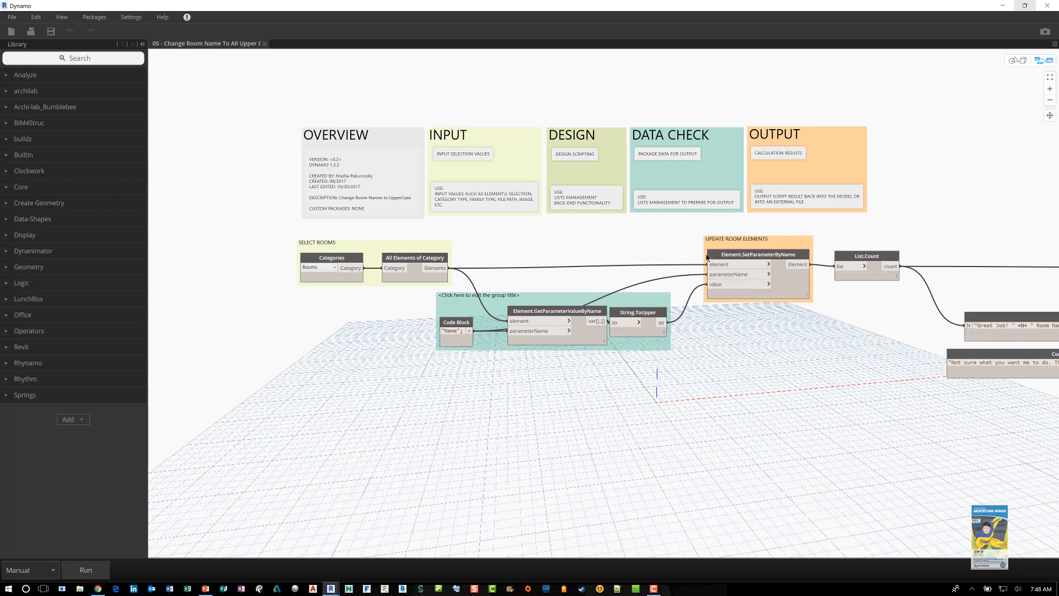
mouse_move(578, 247)
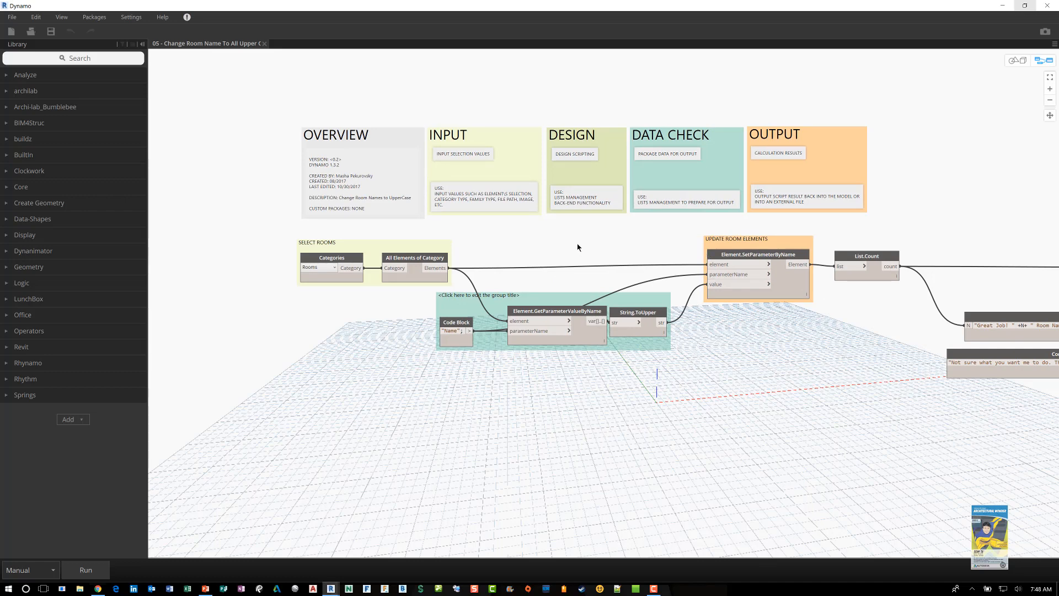
mouse_move(397, 132)
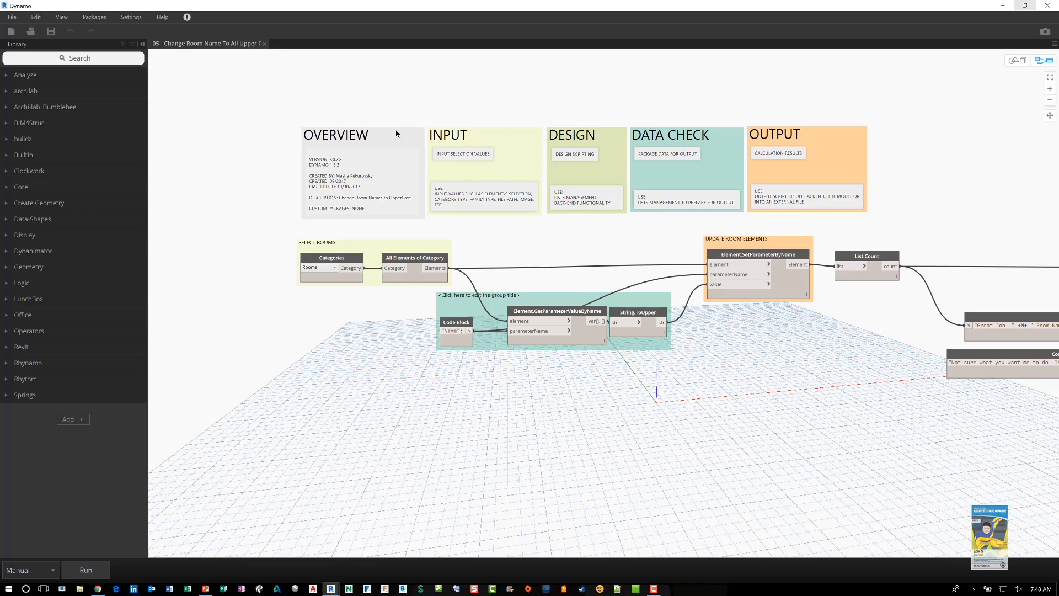
mouse_move(540, 139)
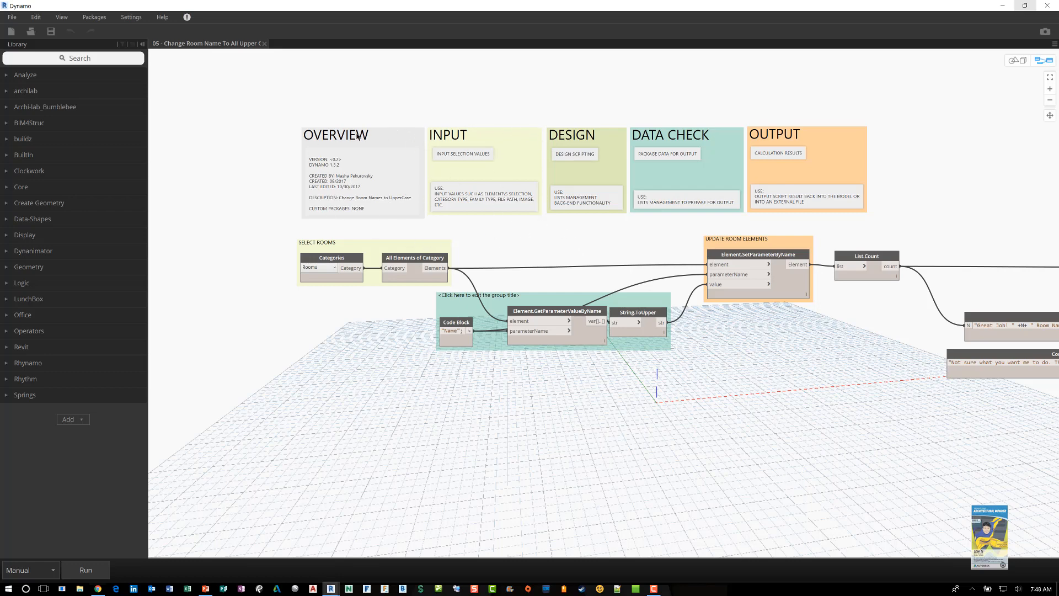
mouse_move(578, 148)
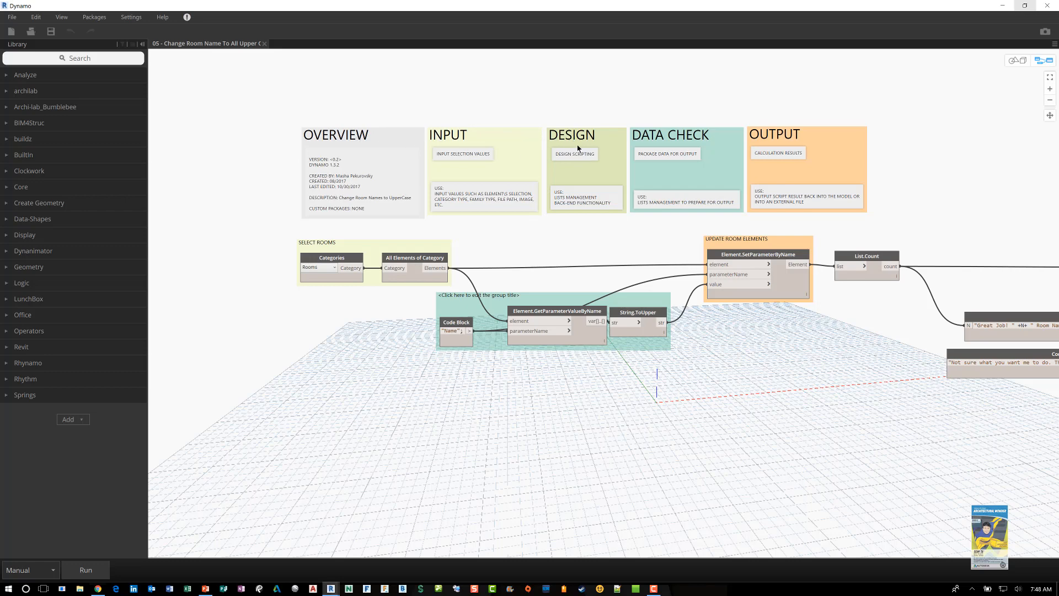
mouse_move(797, 175)
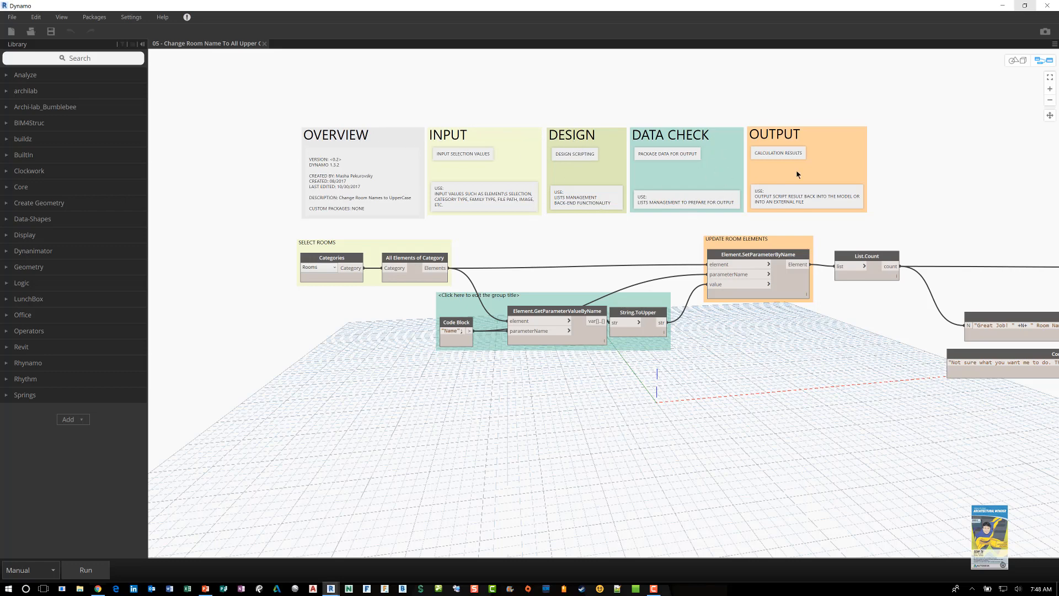
mouse_move(417, 303)
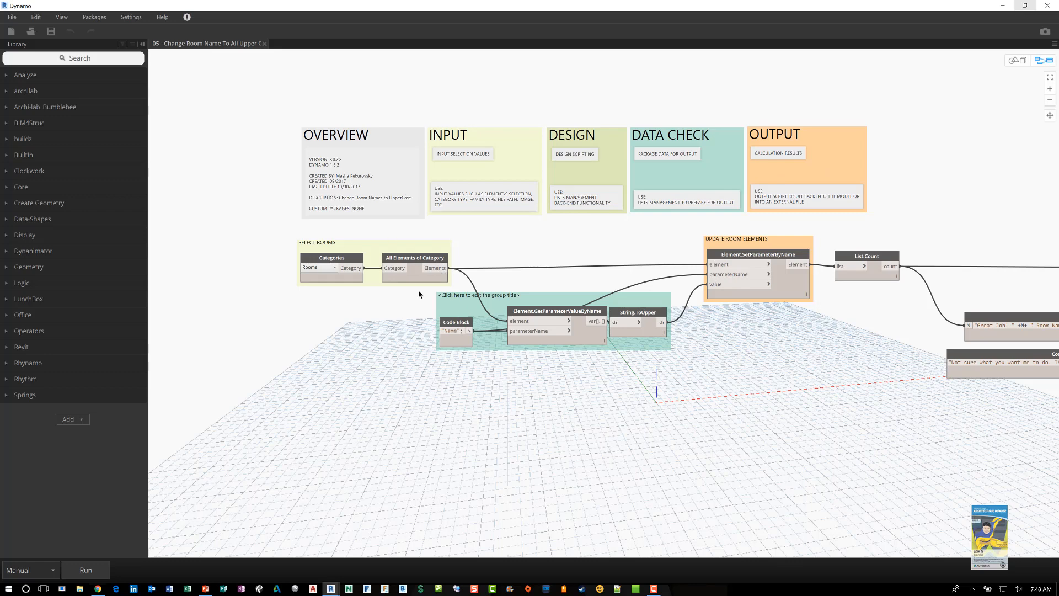
mouse_move(390, 156)
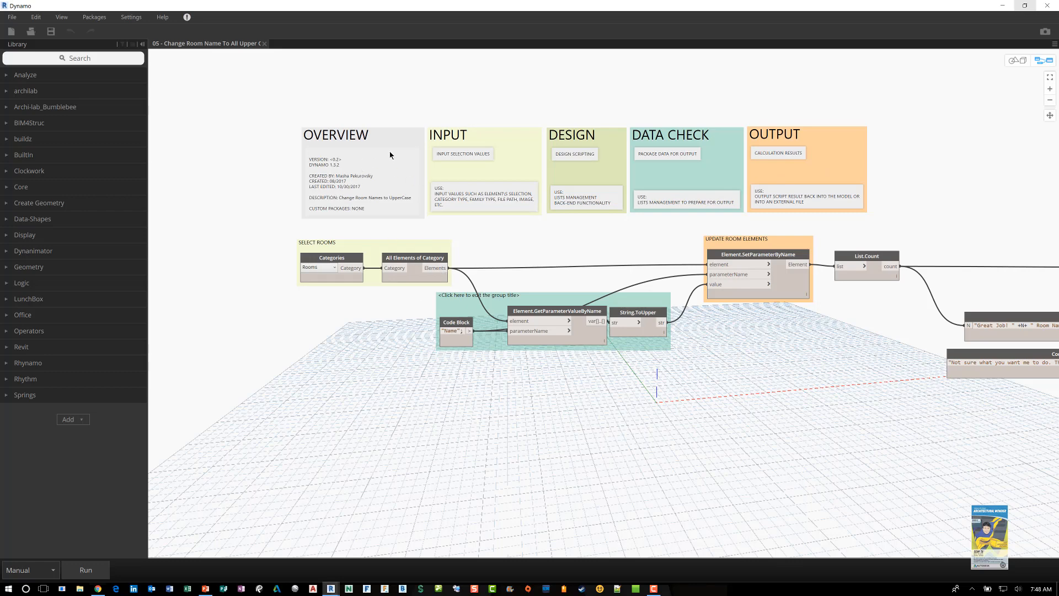
mouse_move(370, 164)
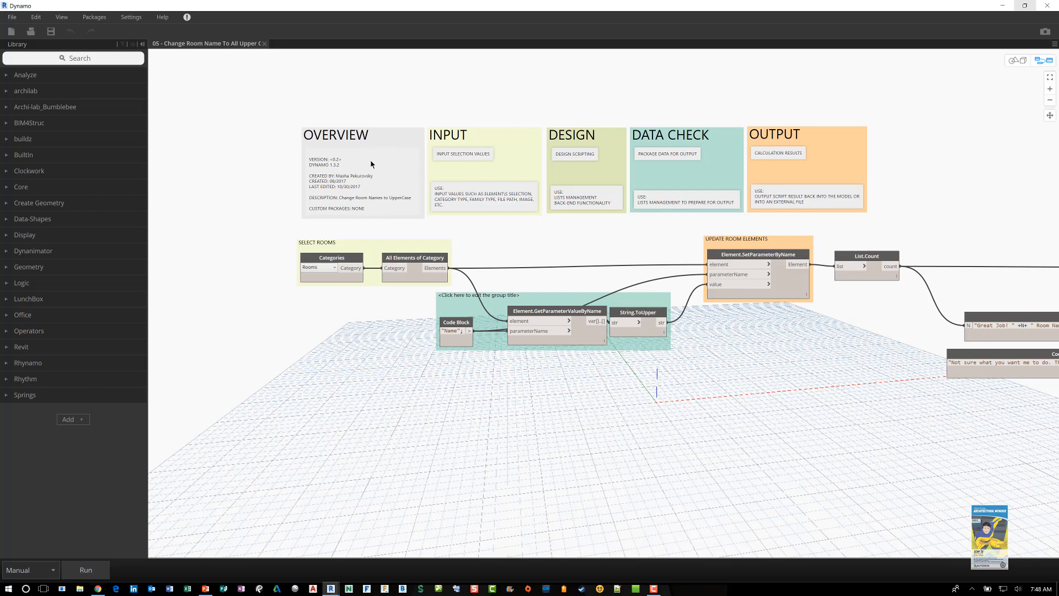
mouse_move(337, 163)
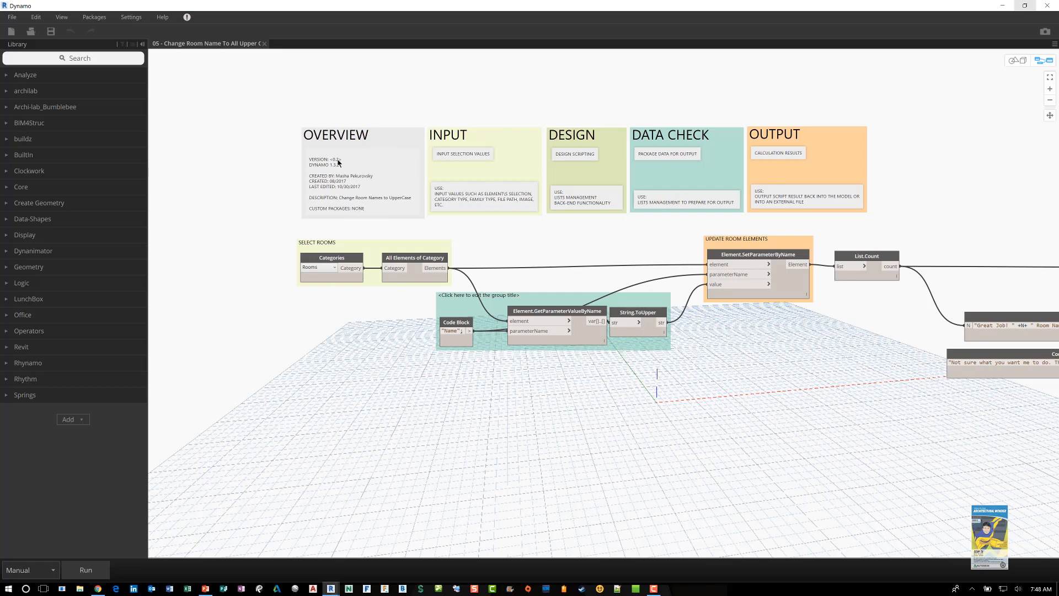
mouse_move(349, 214)
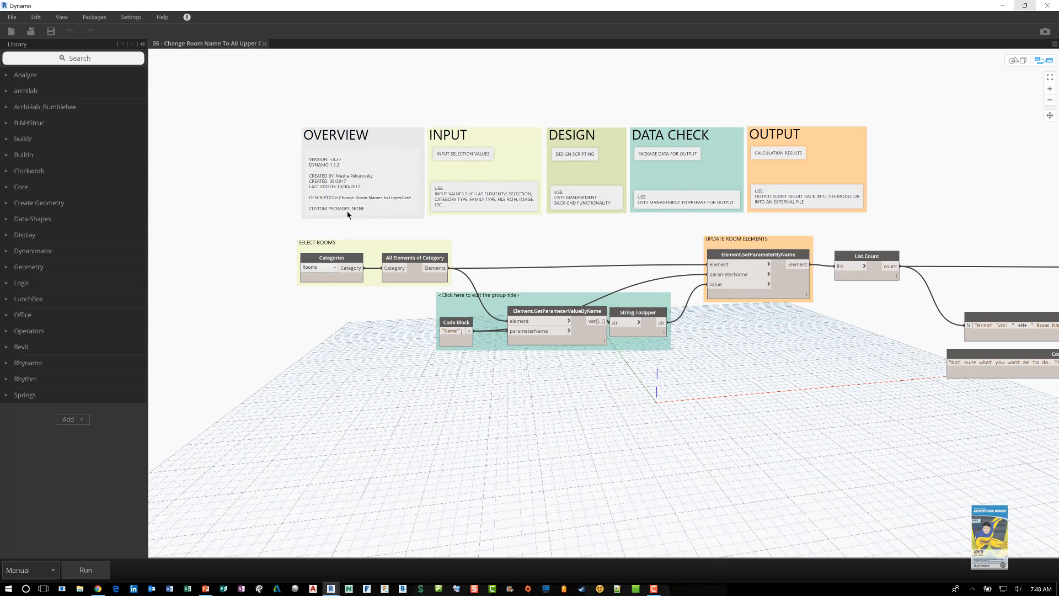
mouse_move(461, 193)
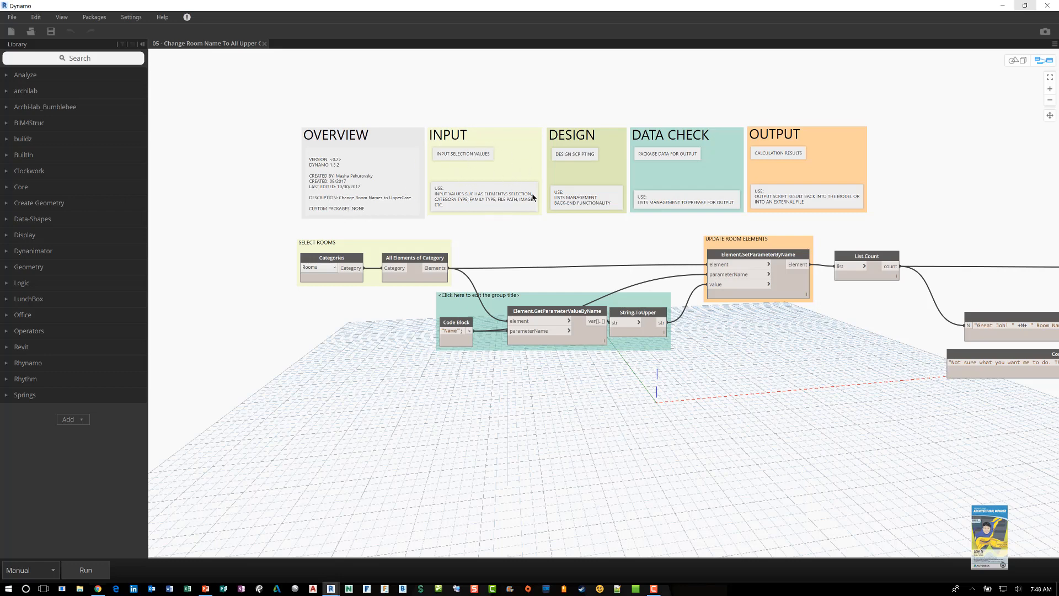
mouse_move(610, 132)
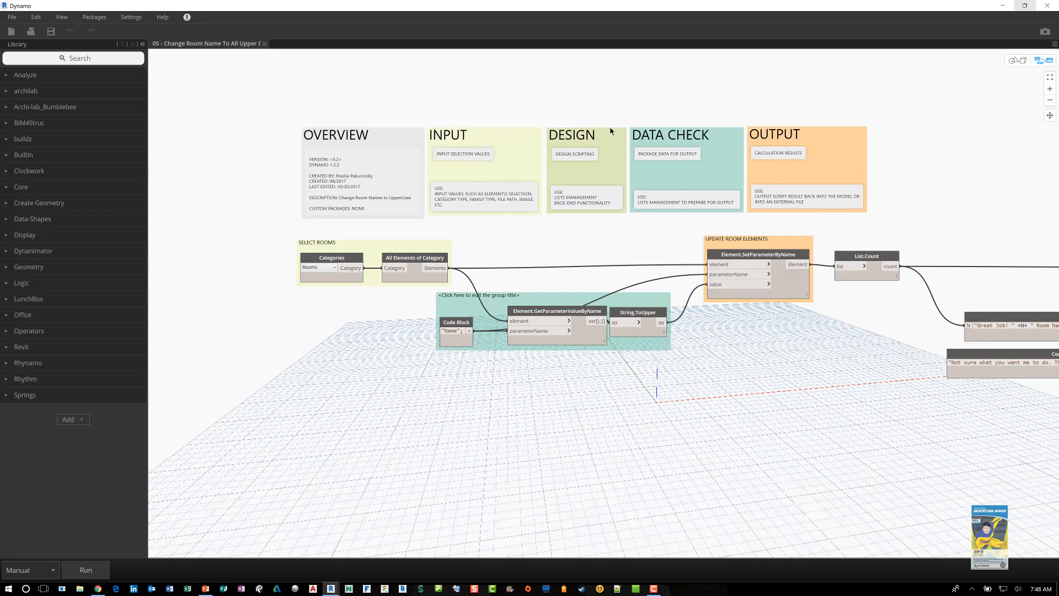
mouse_move(583, 199)
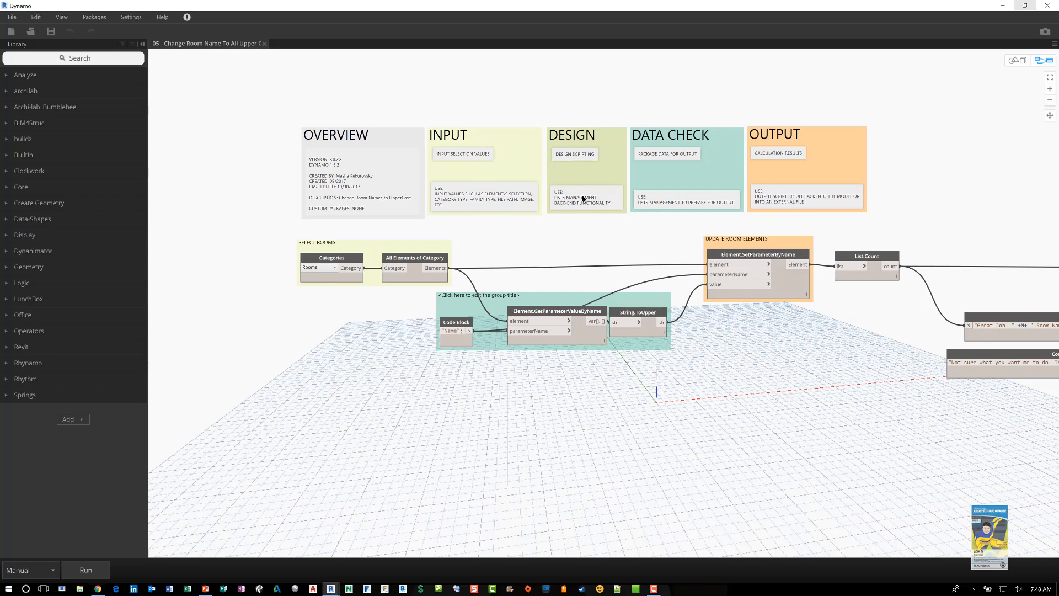
mouse_move(680, 144)
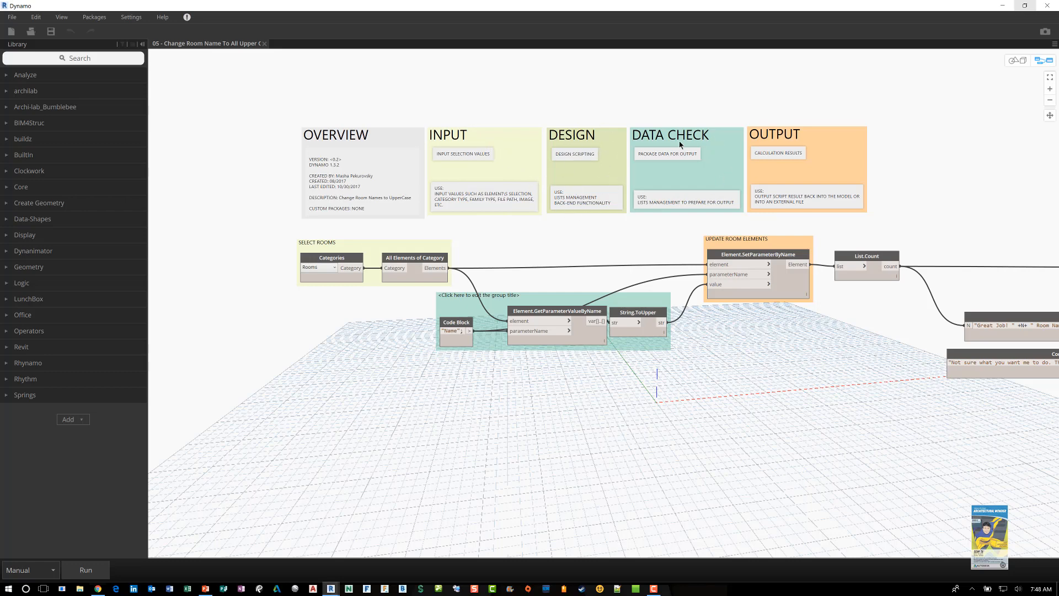
mouse_move(725, 189)
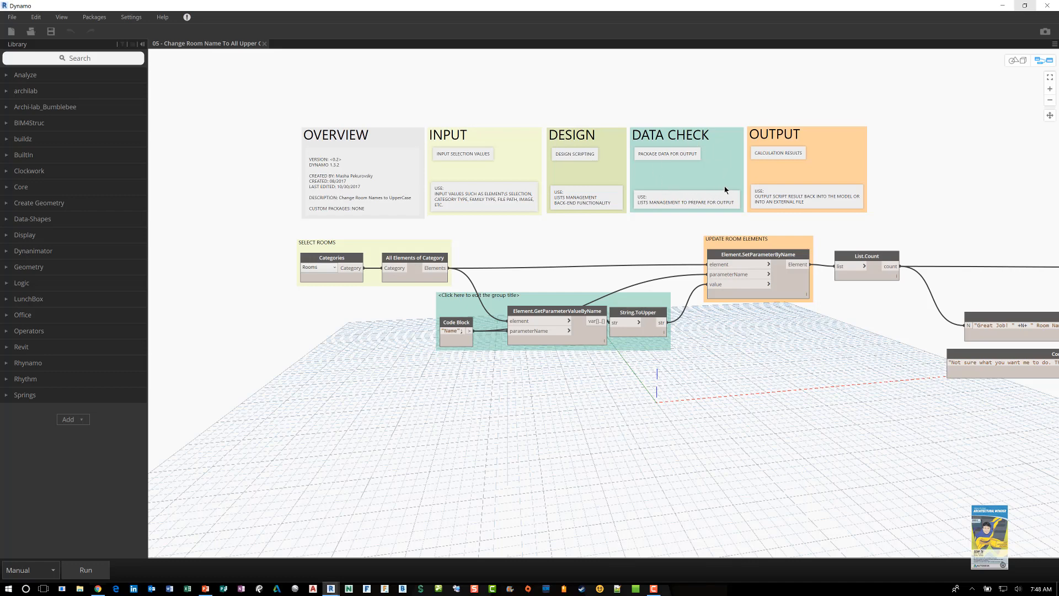
mouse_move(824, 137)
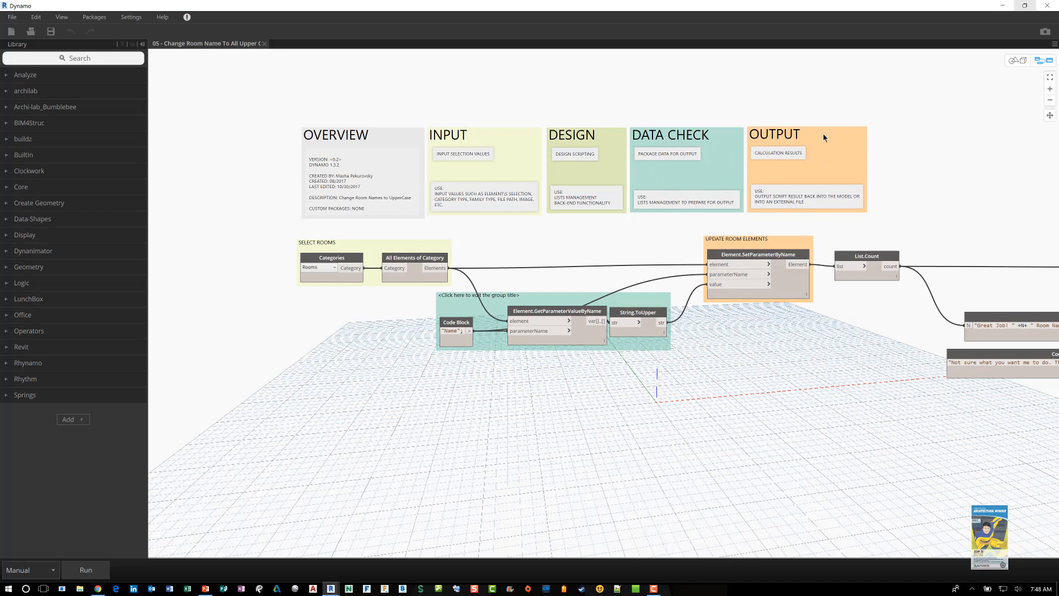
mouse_move(844, 143)
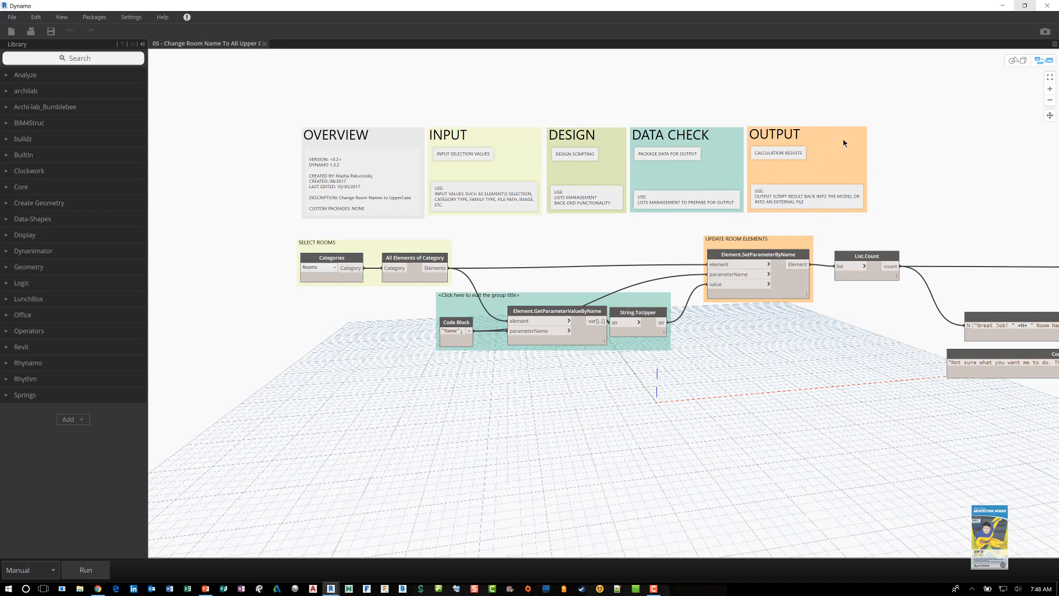
mouse_move(375, 219)
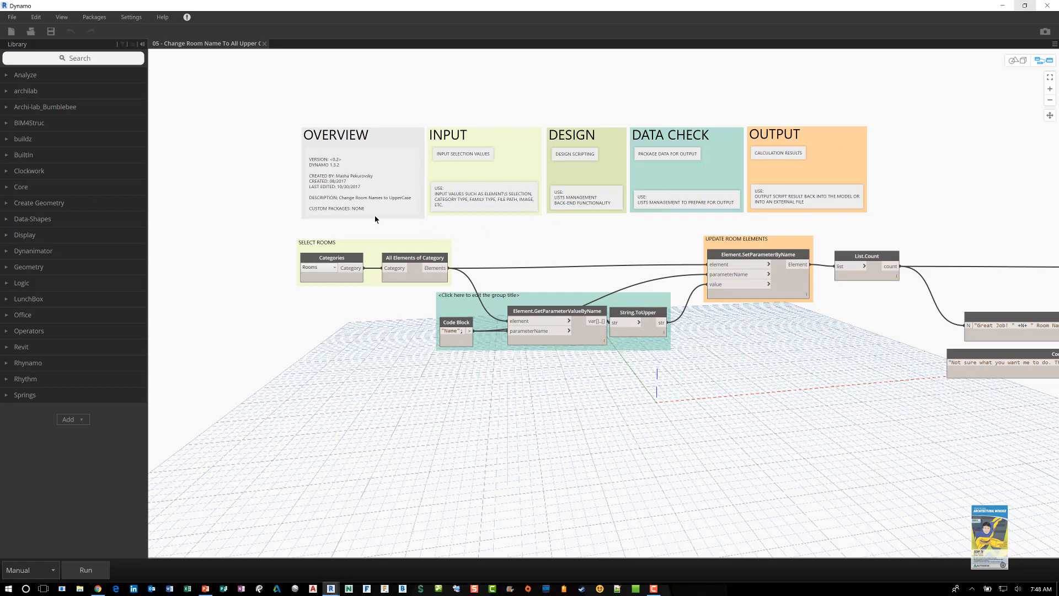
mouse_move(242, 177)
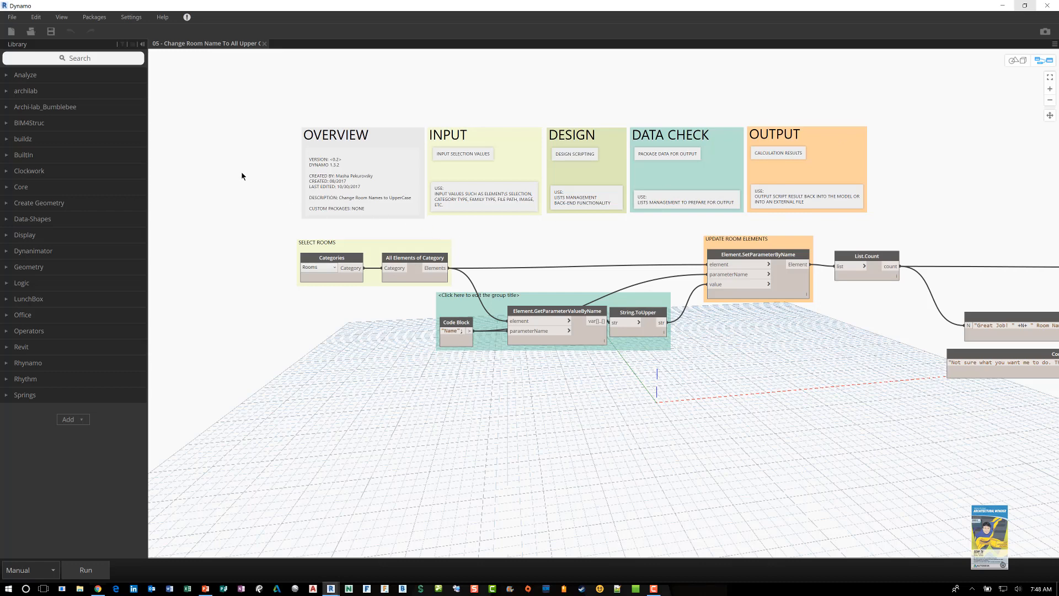
mouse_move(253, 199)
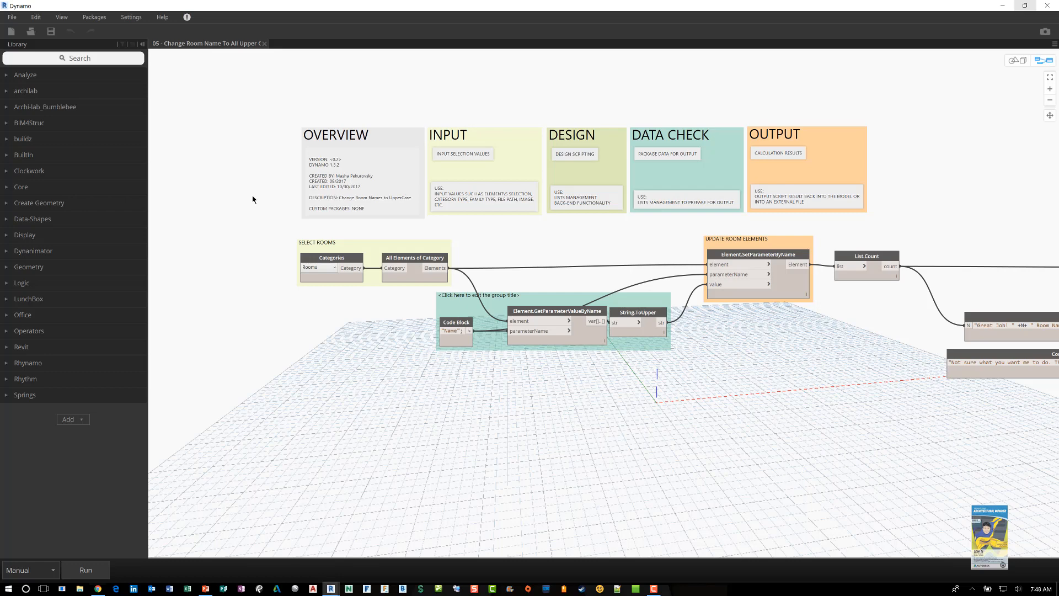
mouse_move(255, 198)
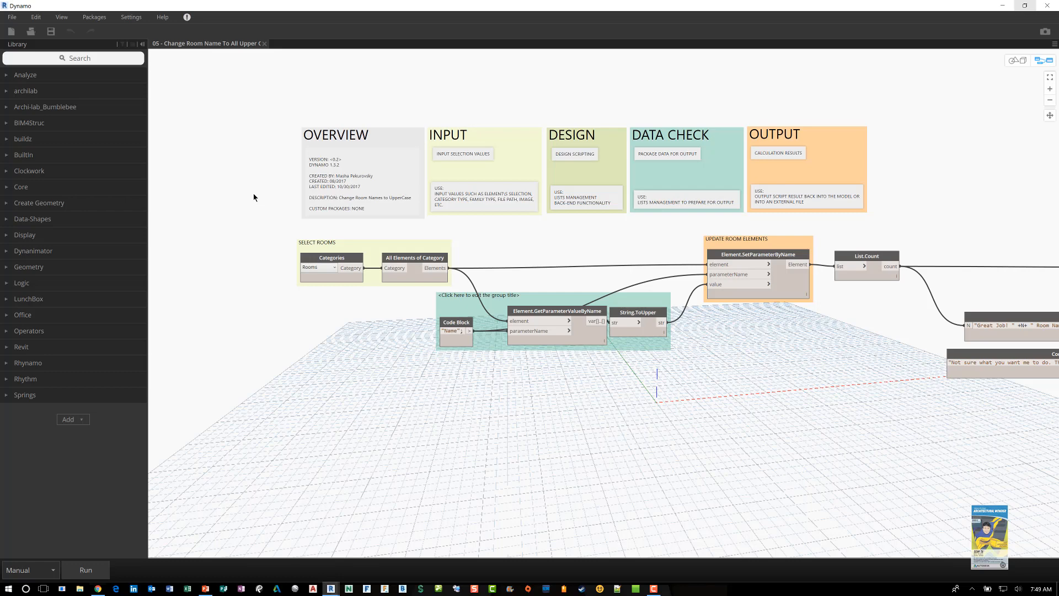
mouse_move(263, 187)
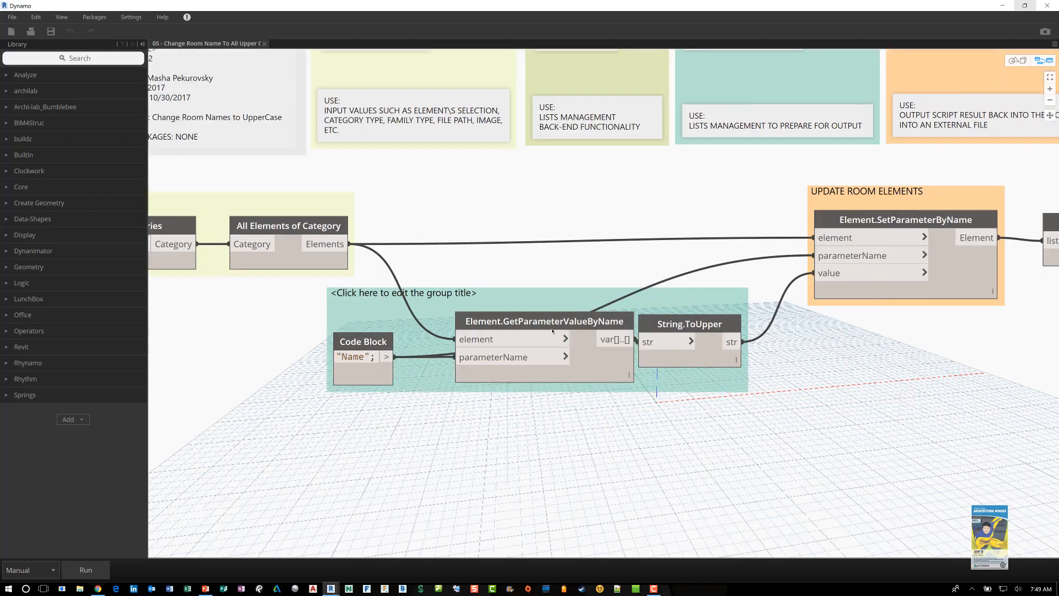
mouse_move(544, 321)
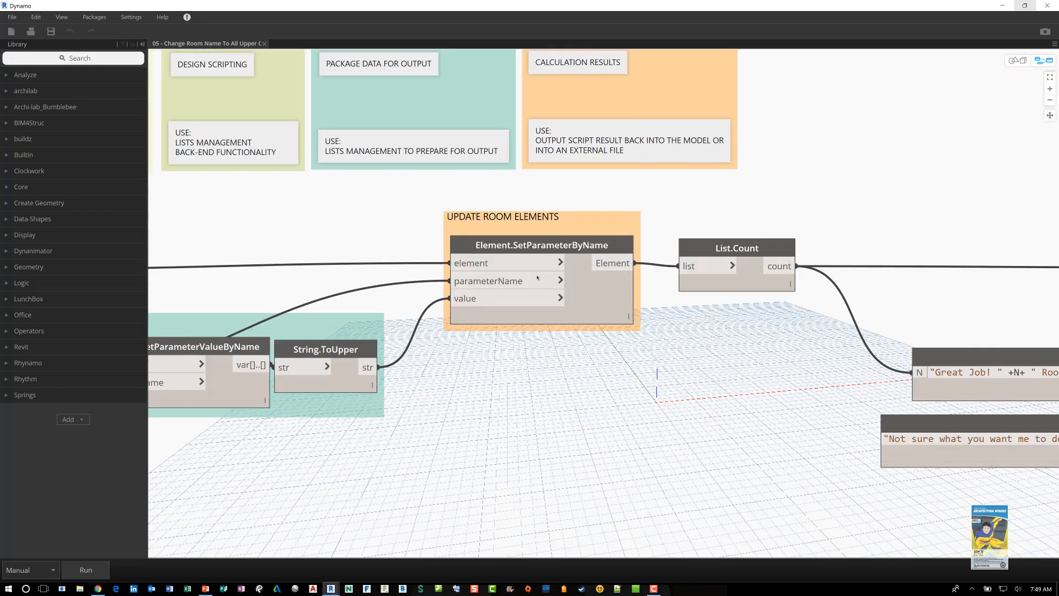
mouse_move(545, 219)
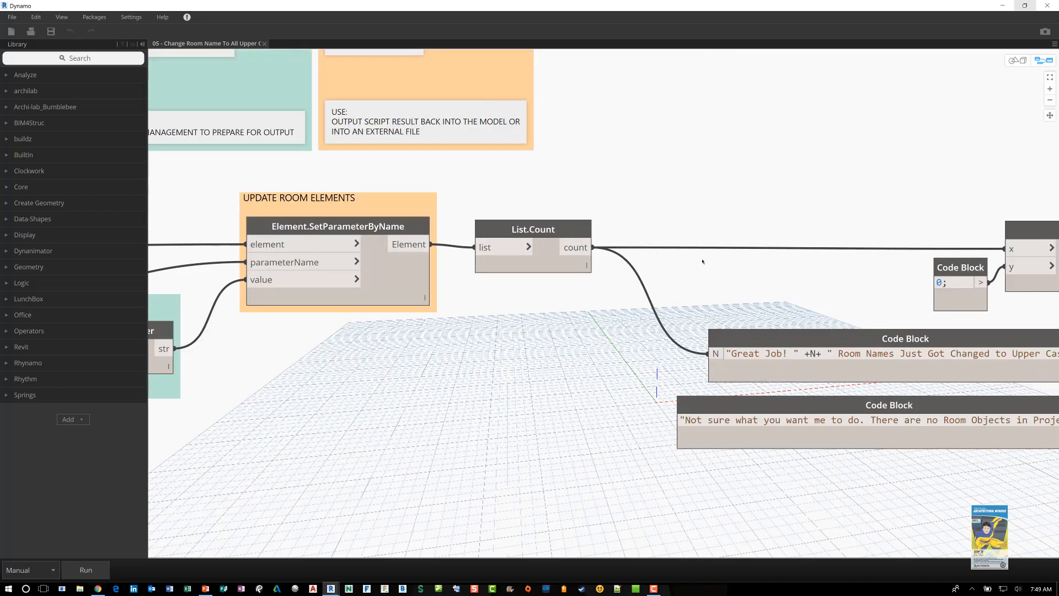
drag(703, 262, 544, 289)
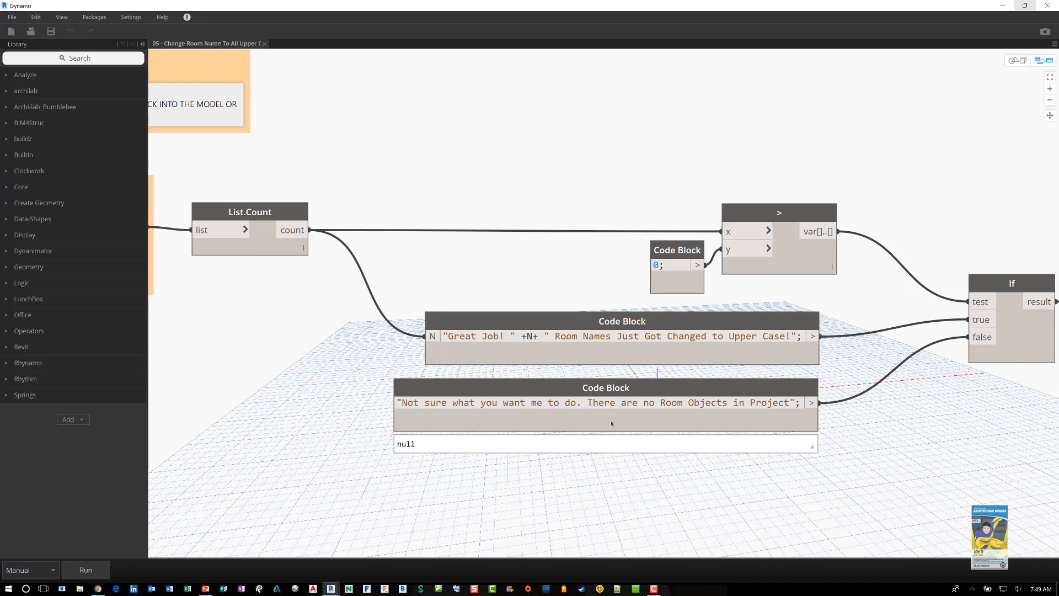
mouse_move(863, 398)
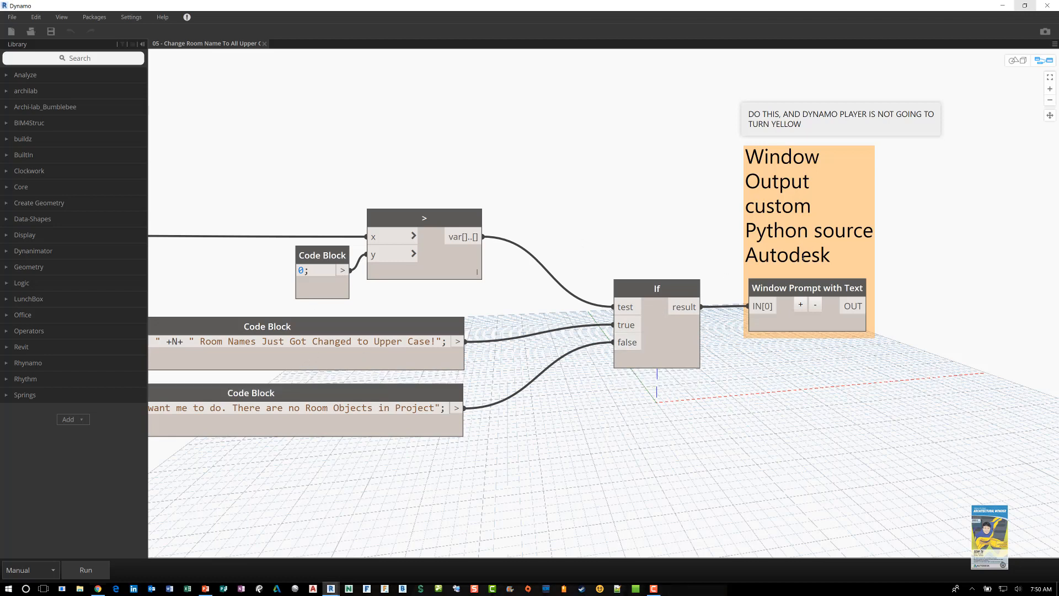
mouse_move(867, 233)
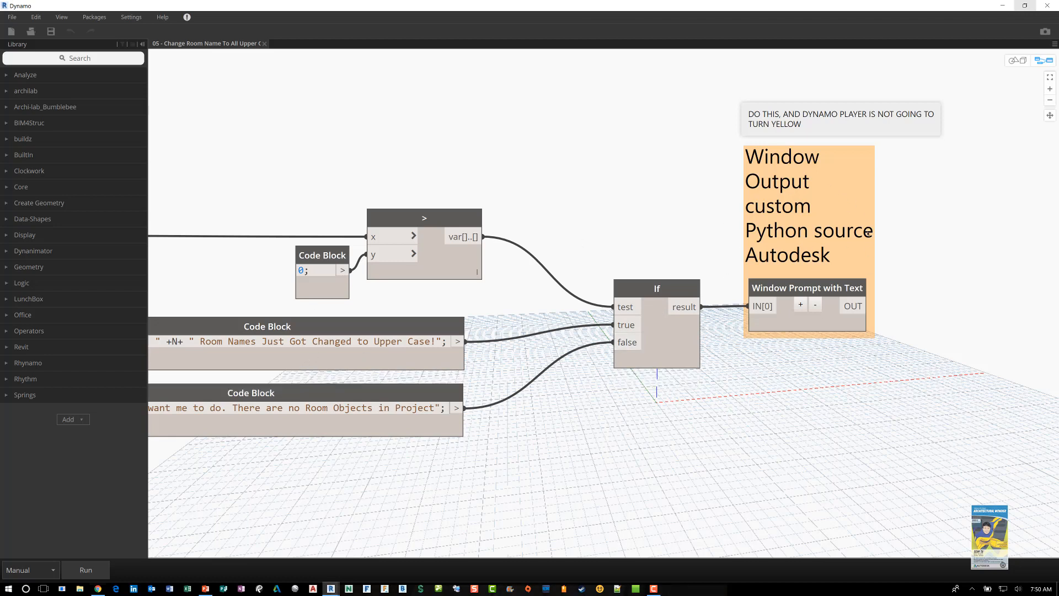
mouse_move(861, 237)
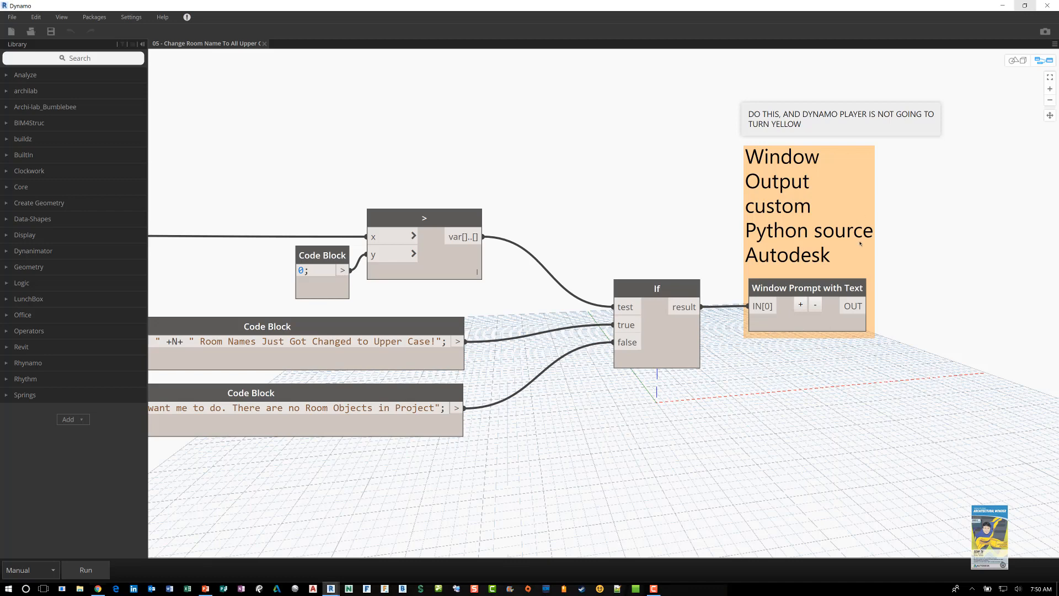
mouse_move(815, 262)
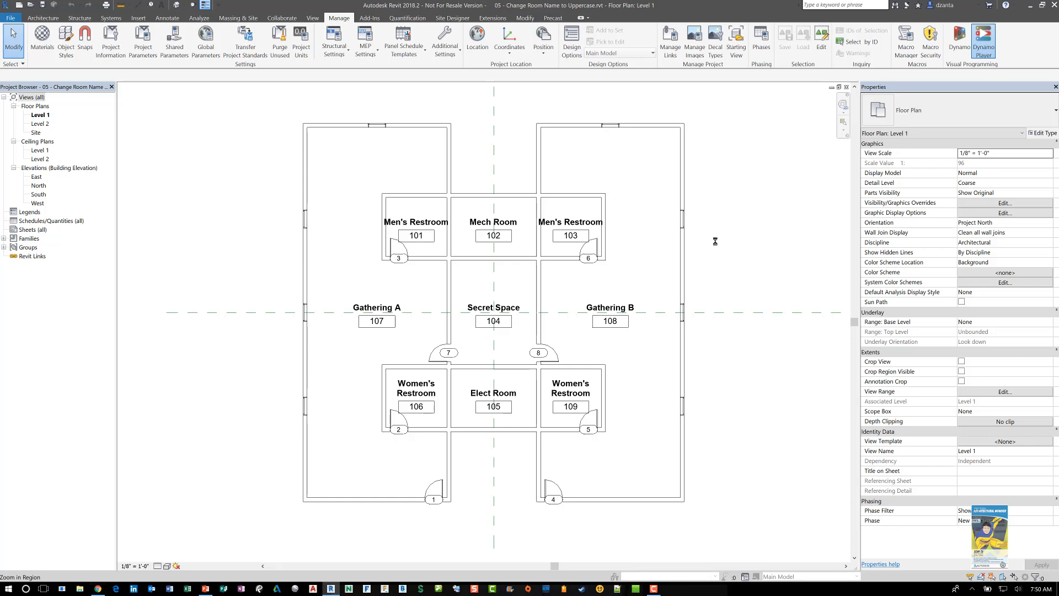
mouse_move(724, 308)
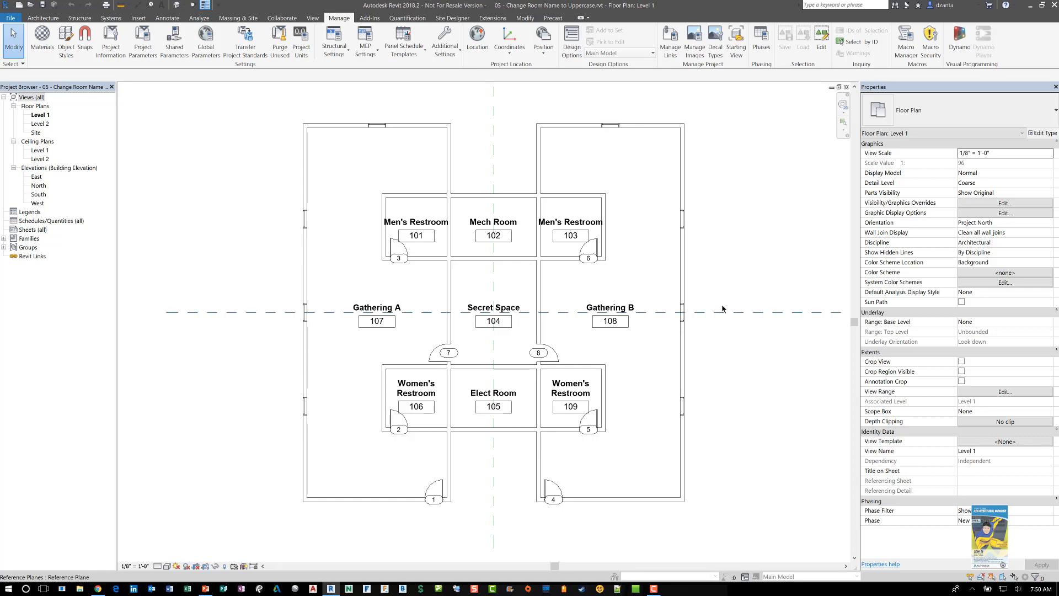
mouse_move(735, 280)
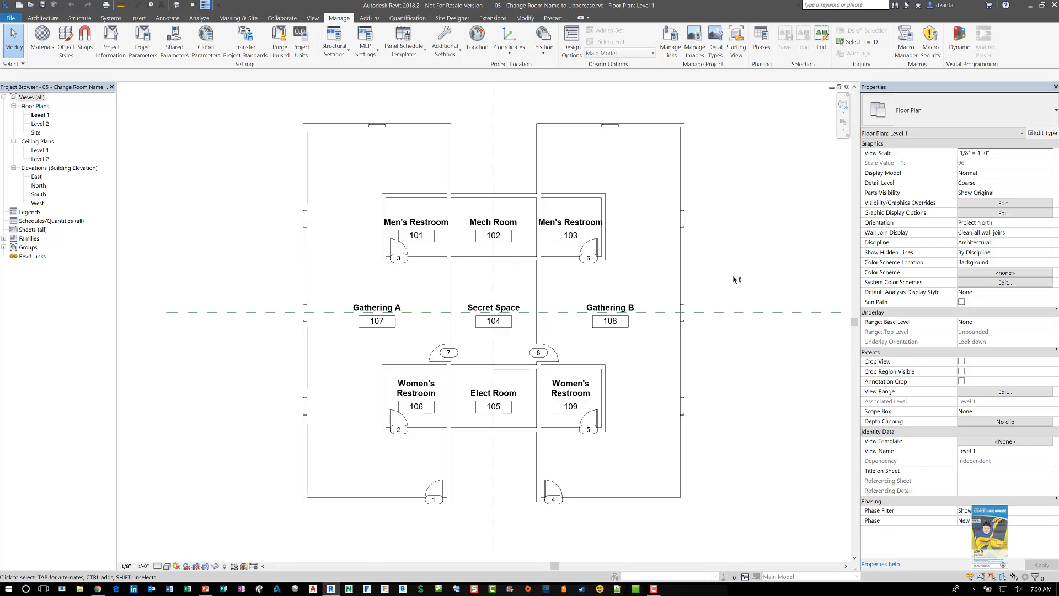
Launch Dynamo Player and position it over the plan's right side.
click(959, 37)
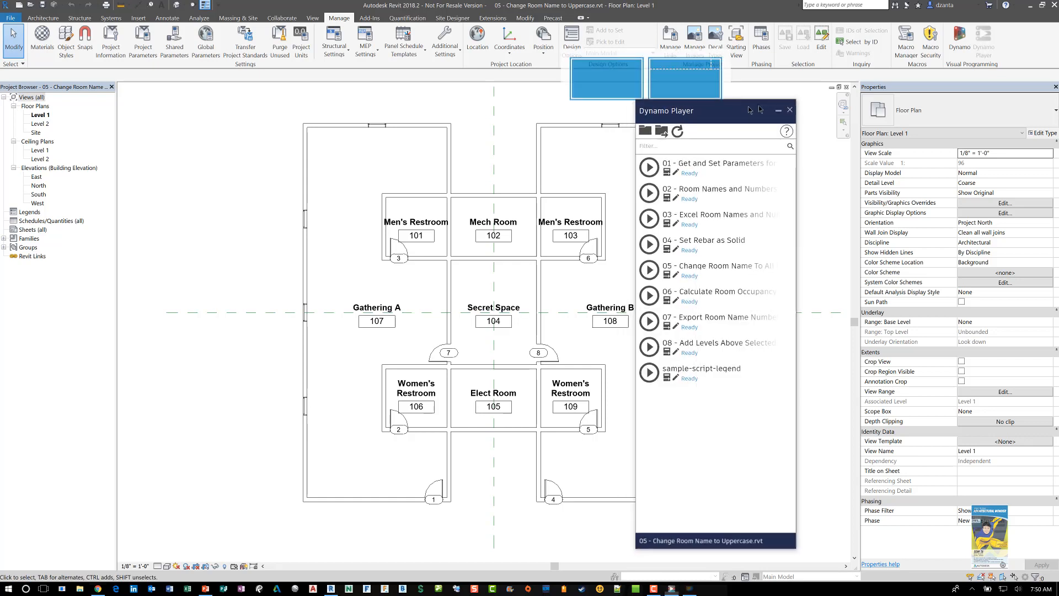
drag(668, 111, 726, 117)
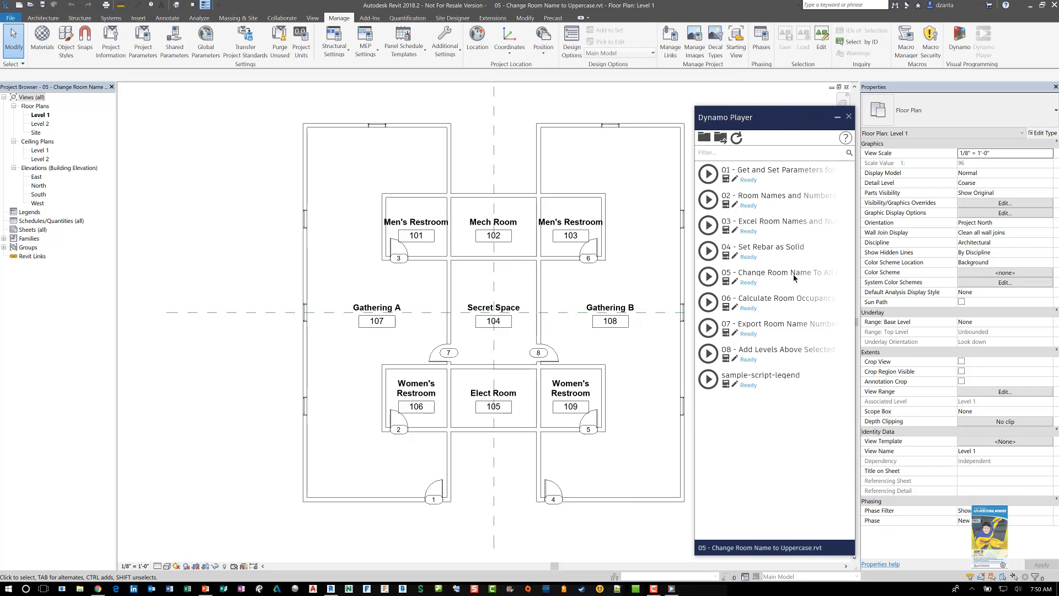
mouse_move(818, 277)
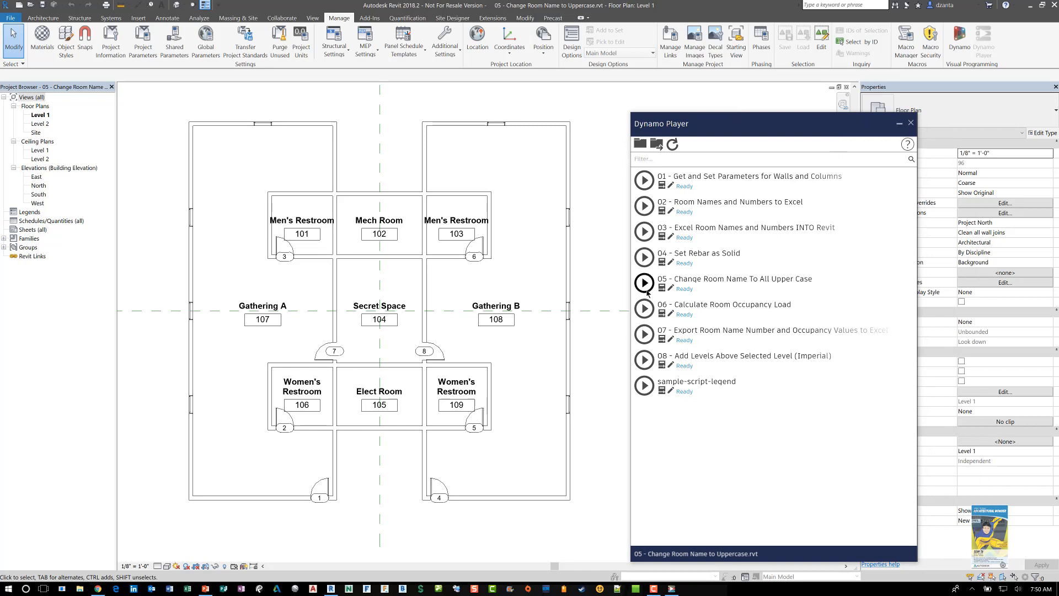
mouse_move(644, 282)
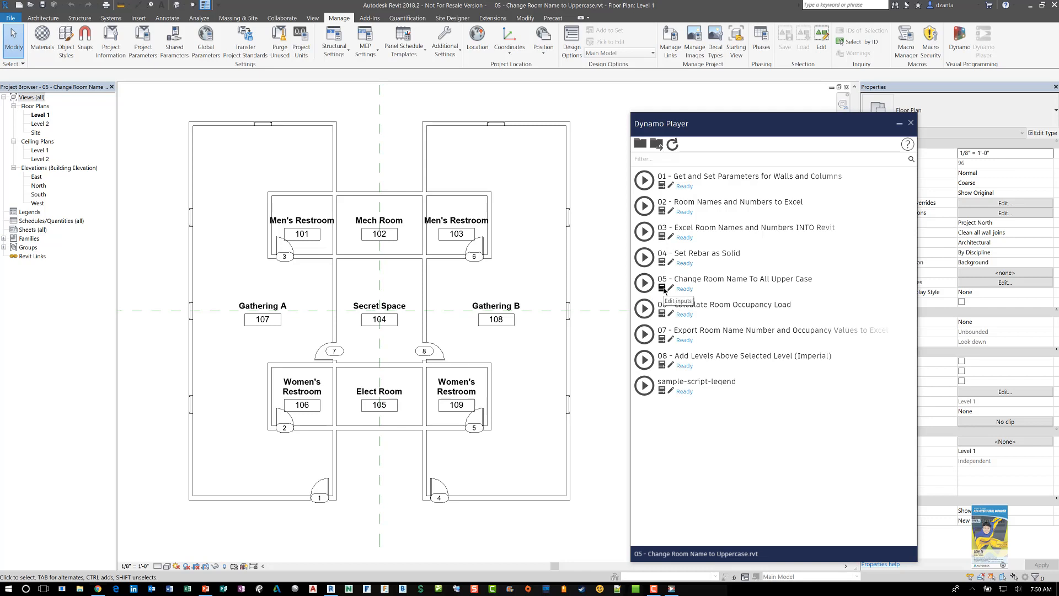
mouse_move(670, 288)
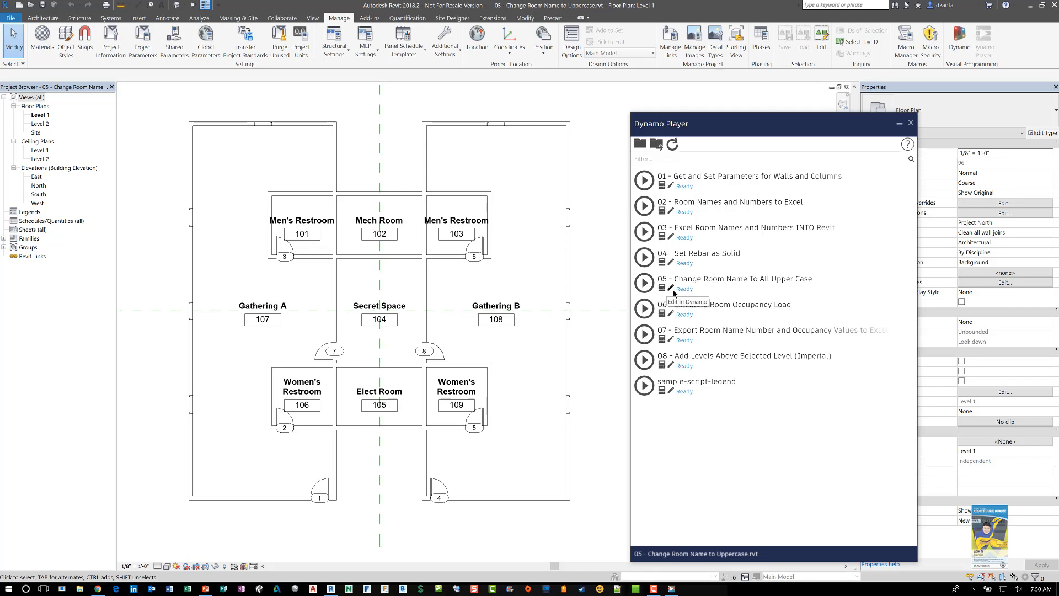
mouse_move(958, 39)
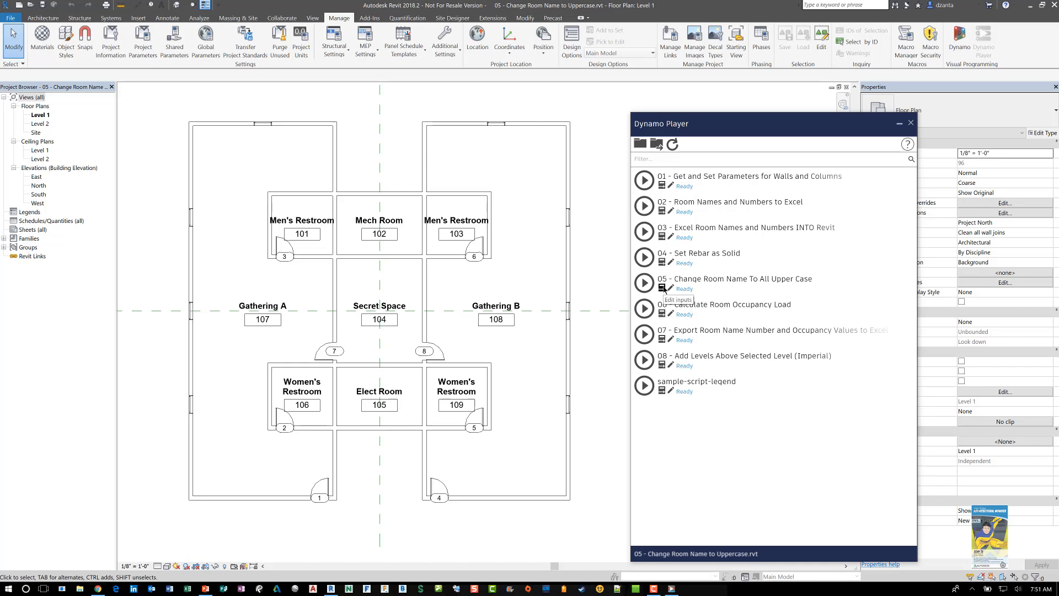
mouse_move(664, 285)
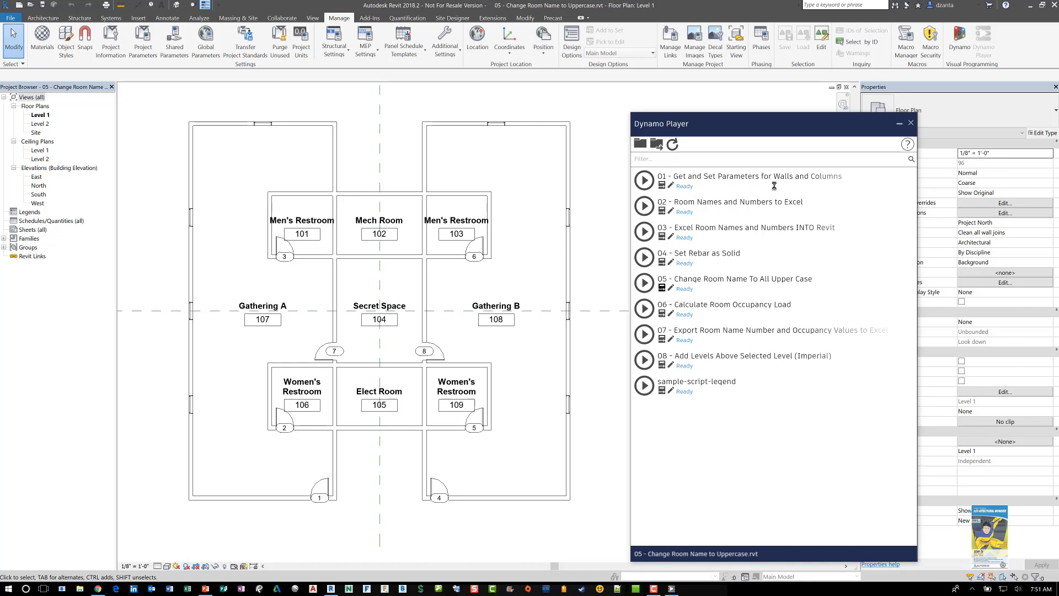
mouse_move(864, 408)
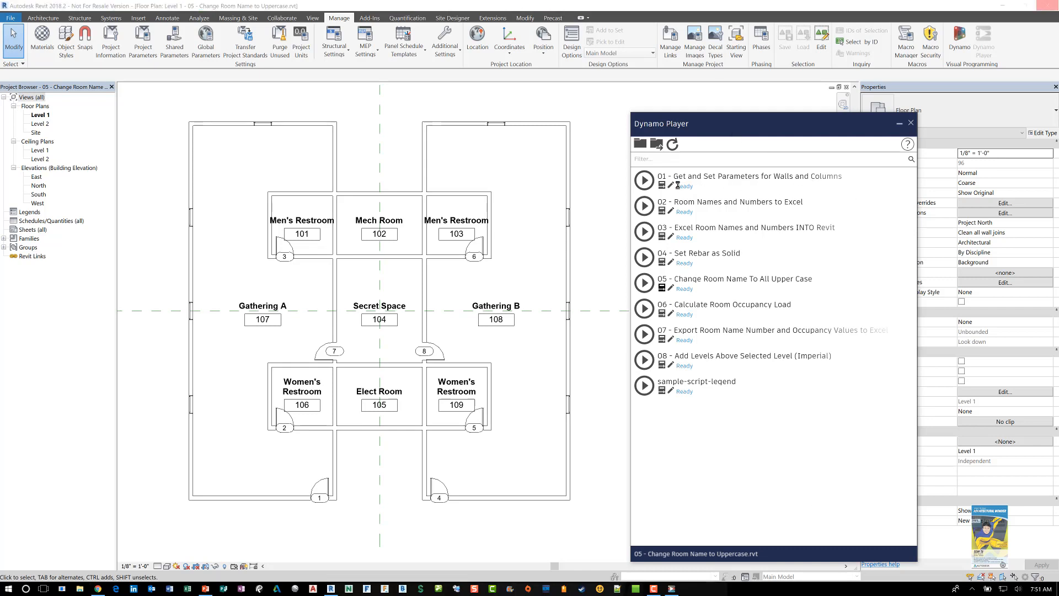
Check script 05's inputs (Categories: Rooms) and run it, changing 9 room names.
click(671, 283)
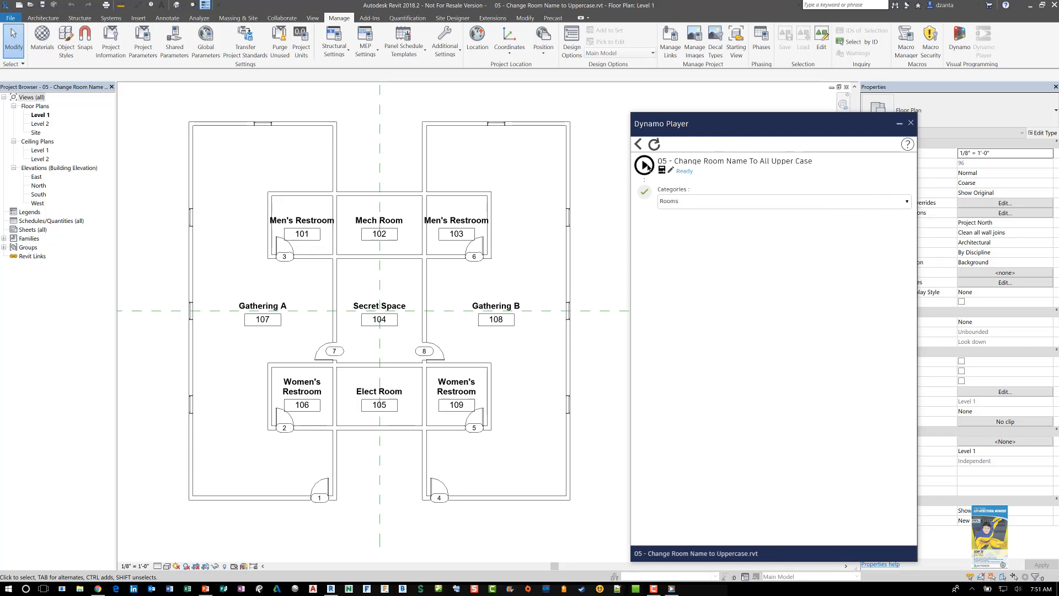
click(644, 164)
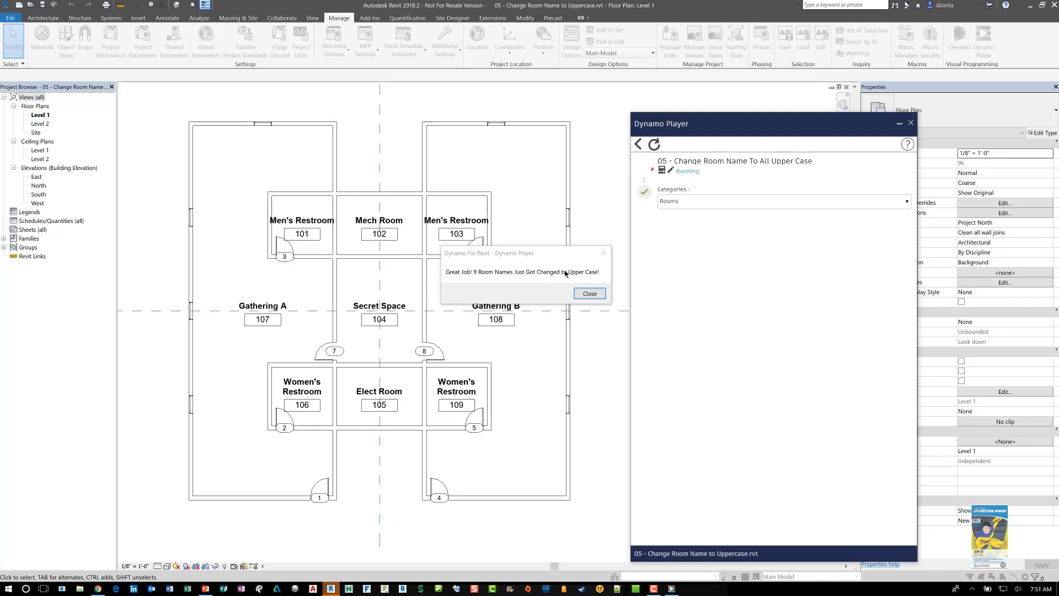
Close the '9 room names changed' Dynamo For Revit message.
click(589, 293)
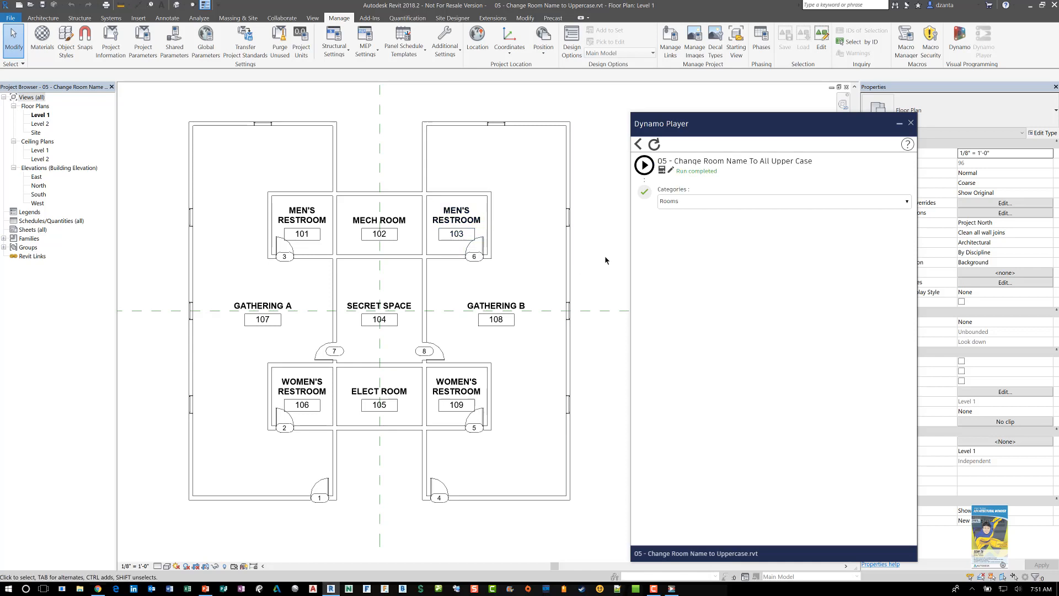
mouse_move(607, 253)
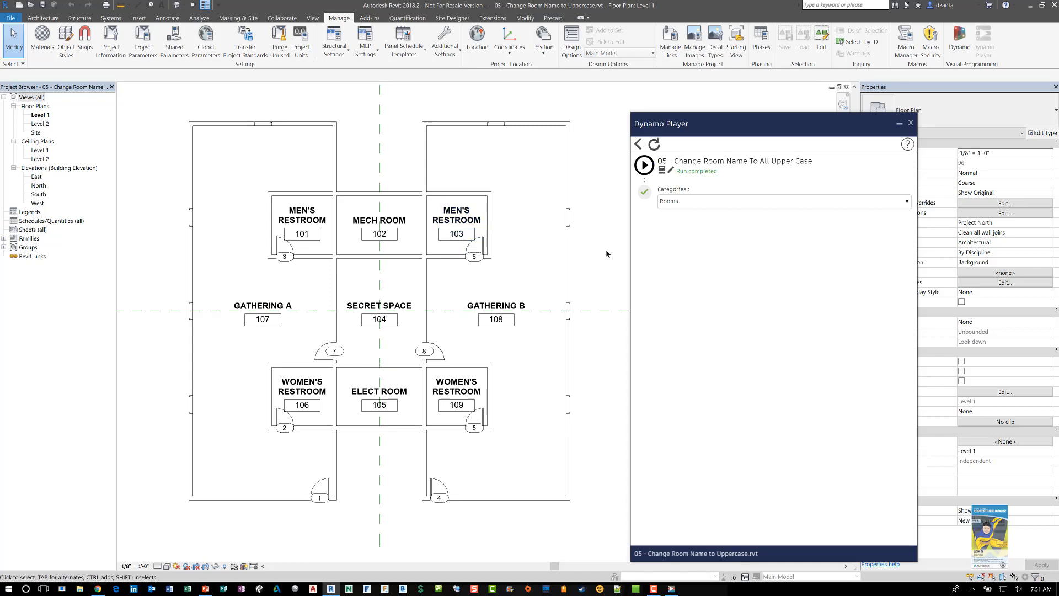
mouse_move(604, 248)
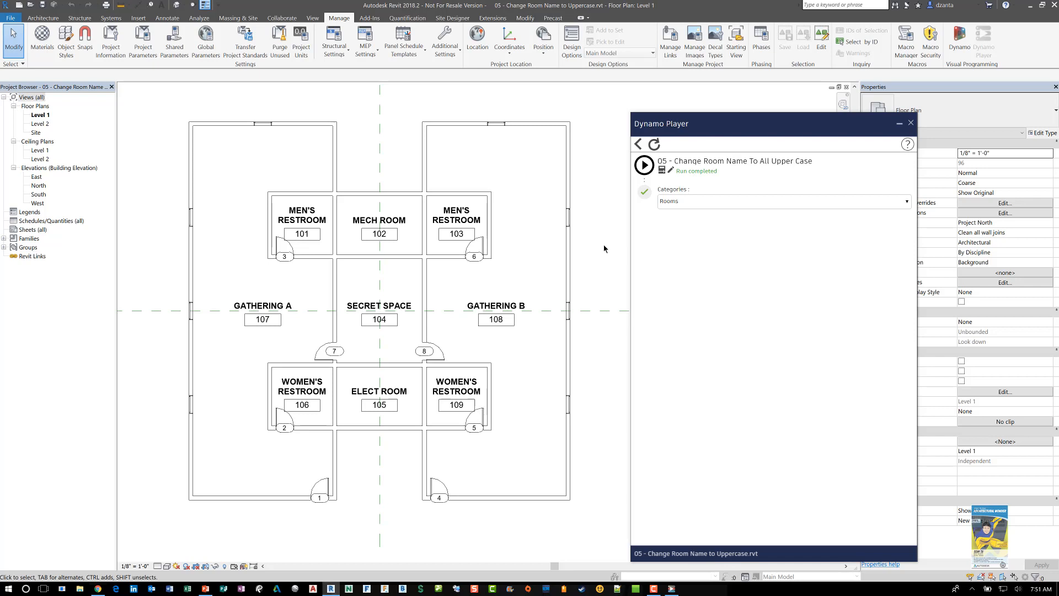